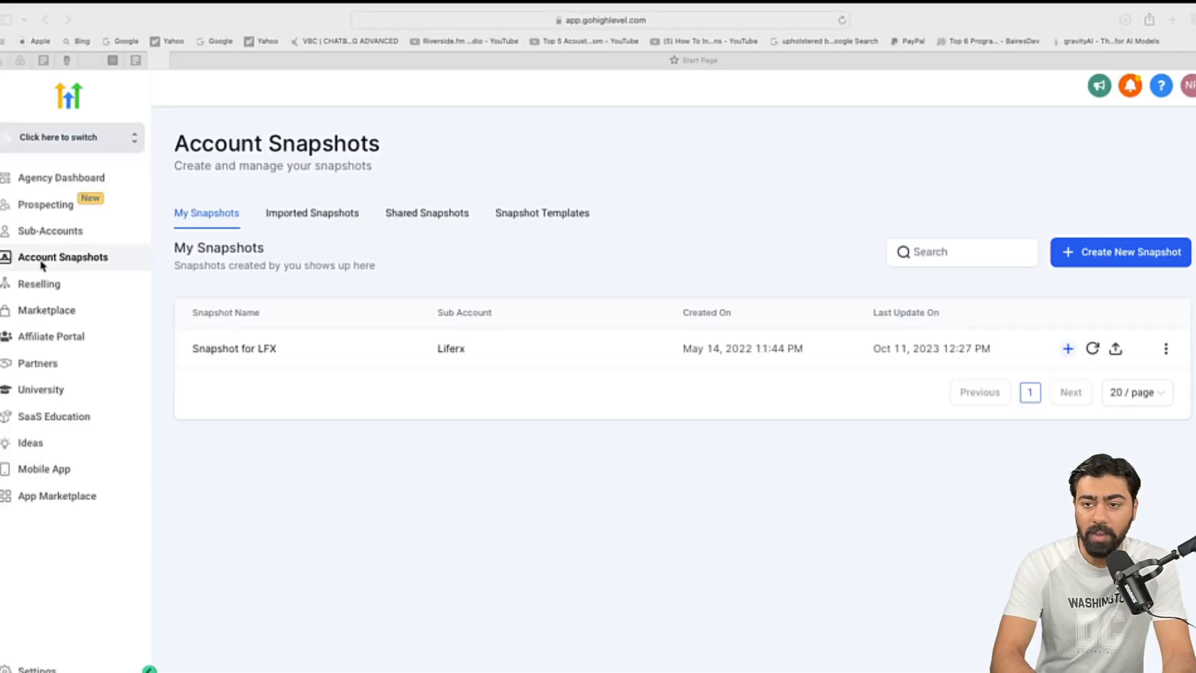
pyautogui.moveTo(279, 254)
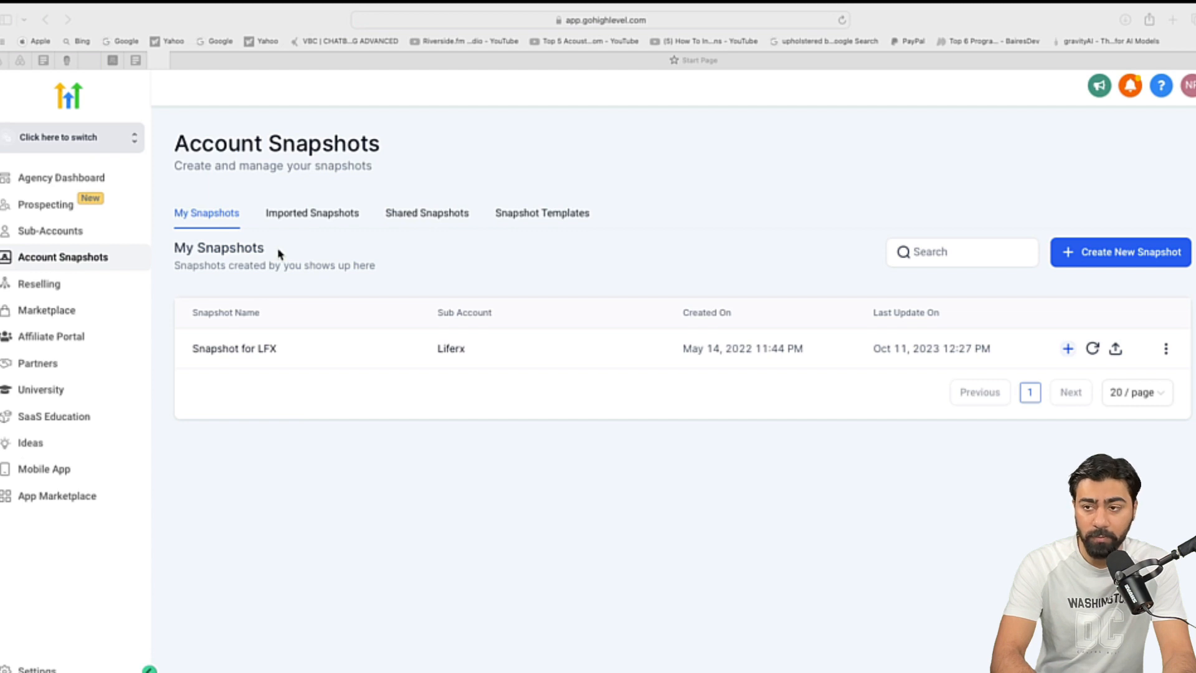
pyautogui.moveTo(266, 224)
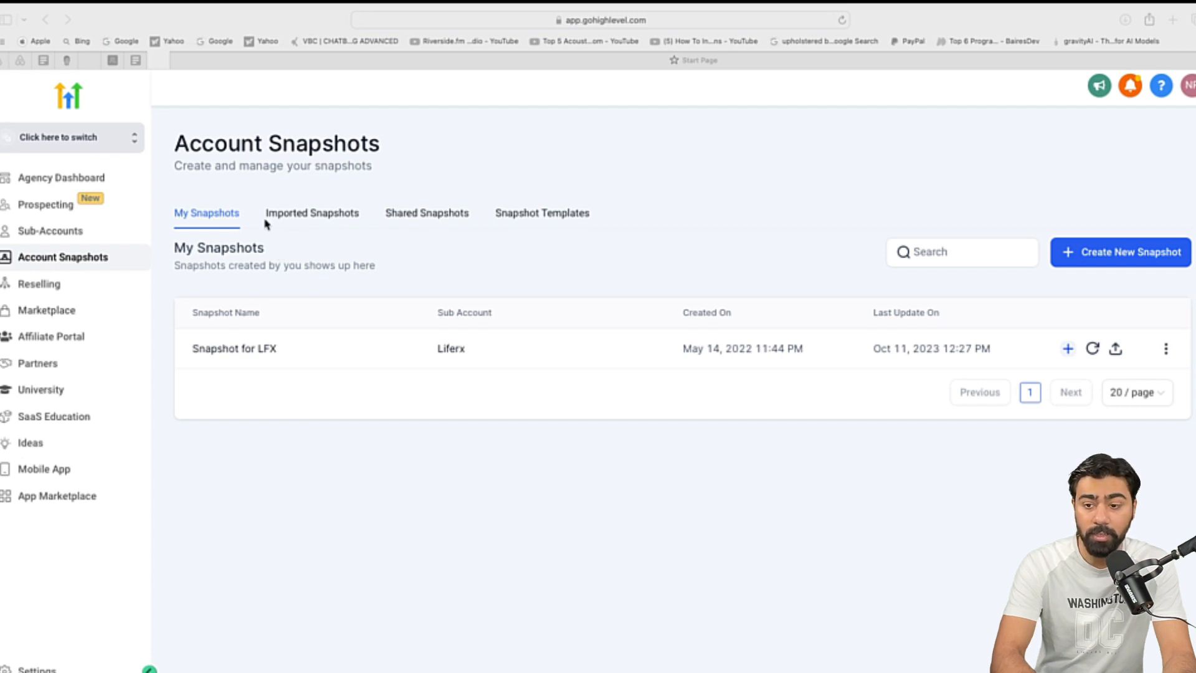
# Step: Open the agency Labs settings and scroll to the Snapshots V2 toggle, shown switched on
pyautogui.click(37, 668)
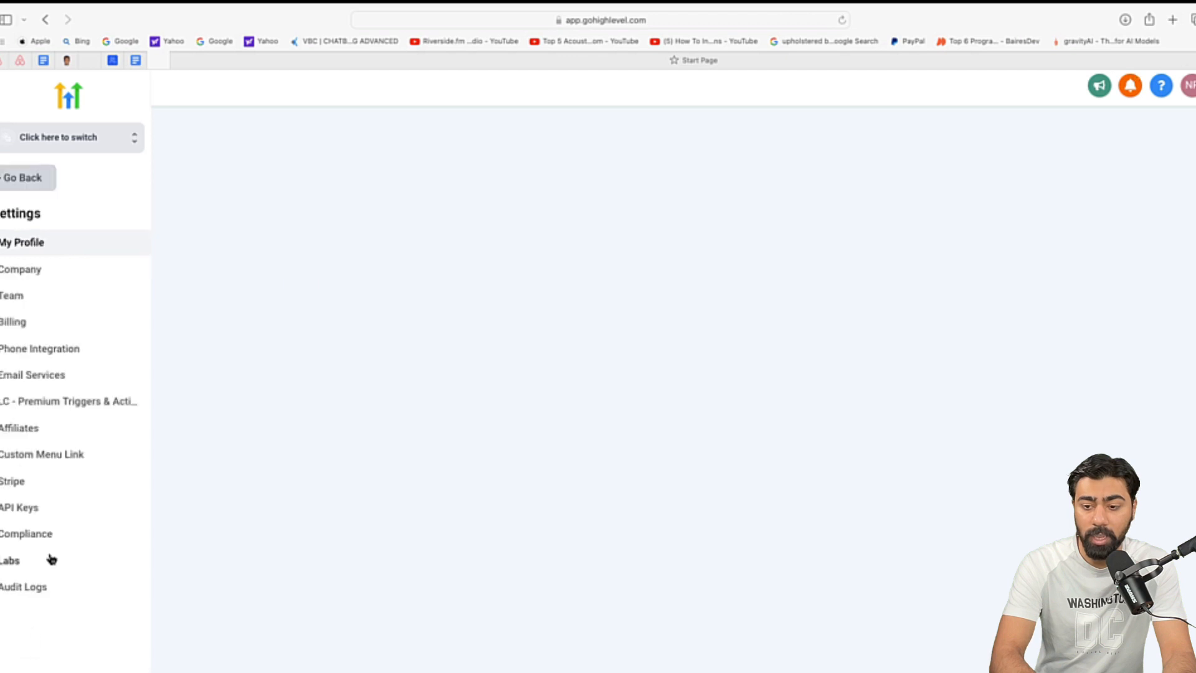
pyautogui.click(10, 561)
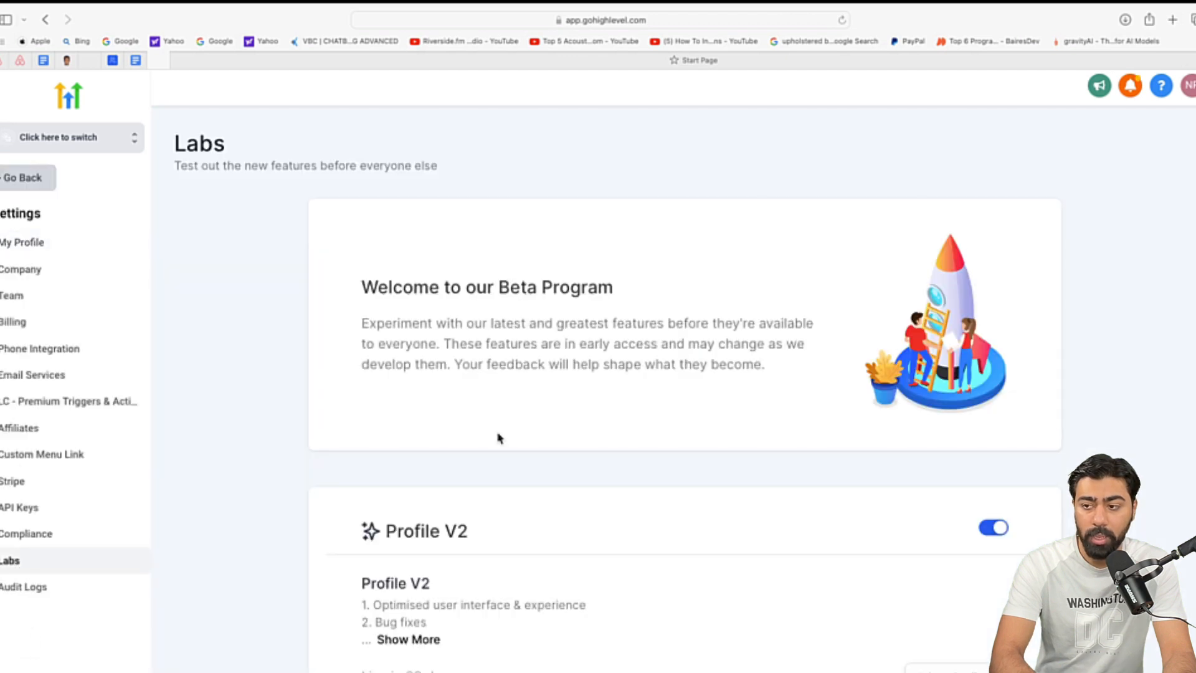
pyautogui.scroll(-3)
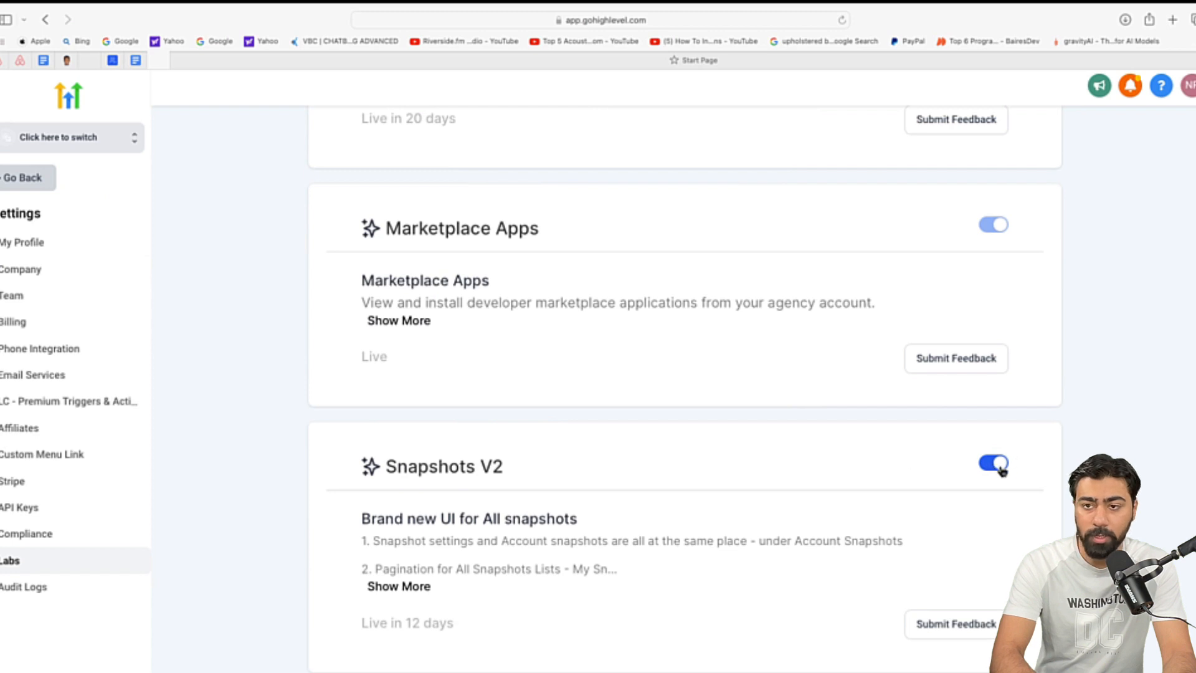
# Step: View the Imported, Shared and Snapshot Templates tabs in Account Snapshots, then return to My Snapshots
pyautogui.click(64, 256)
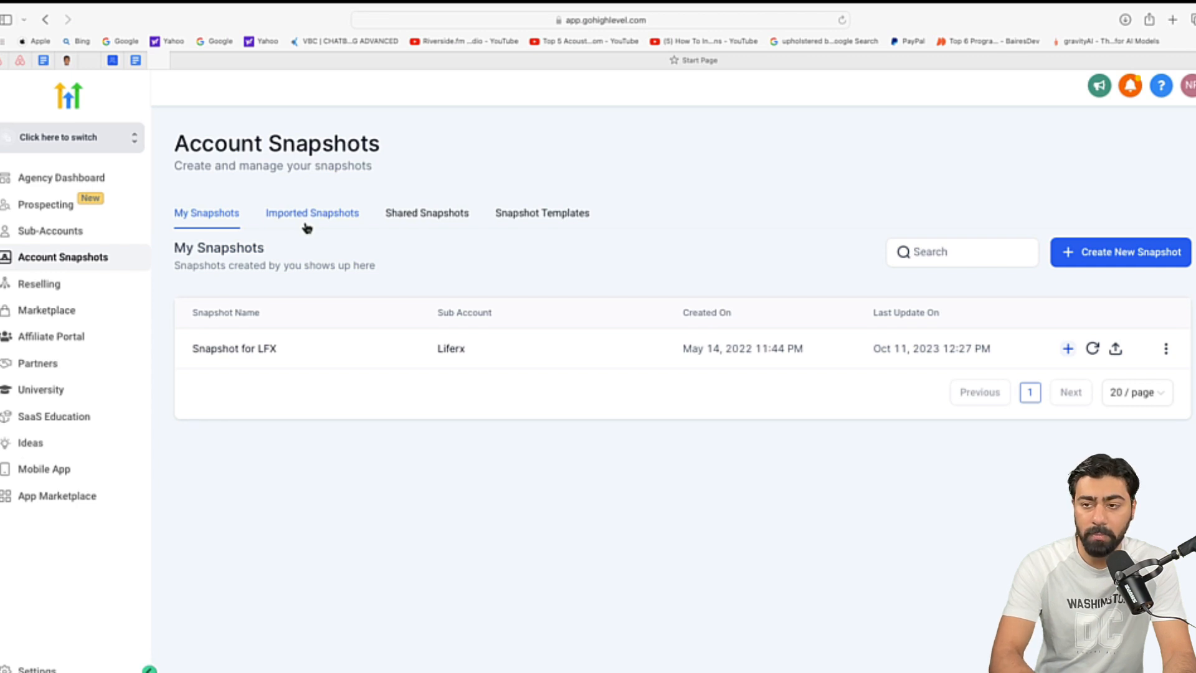
pyautogui.moveTo(602, 319)
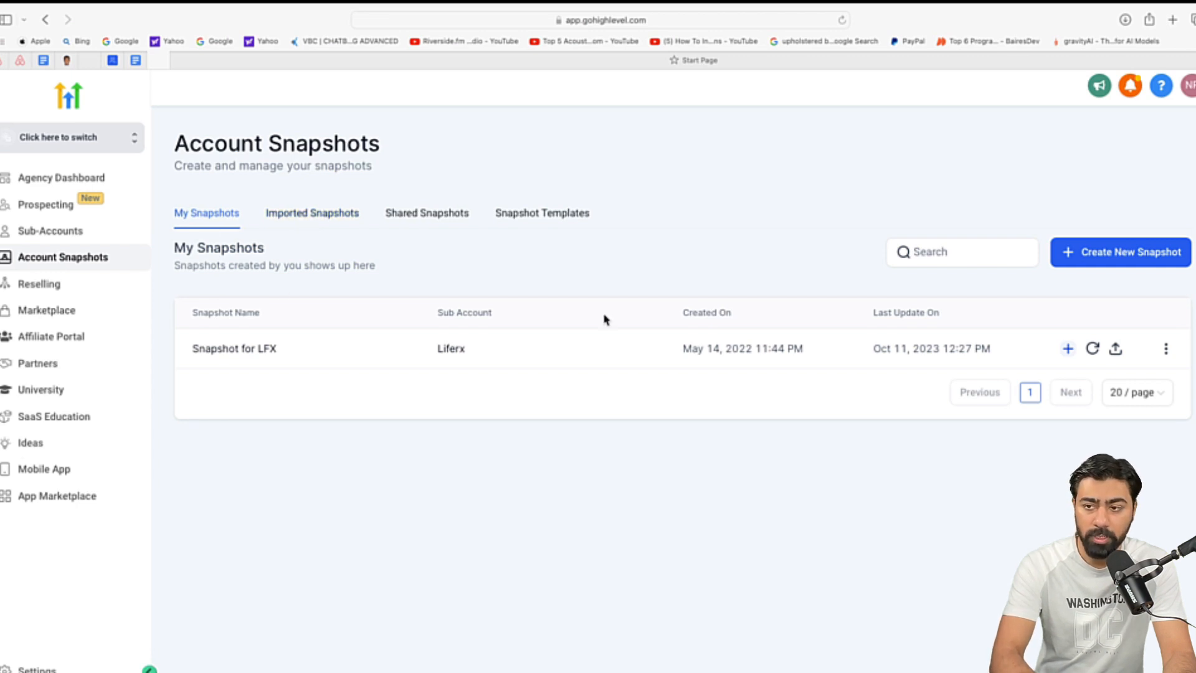
pyautogui.click(311, 213)
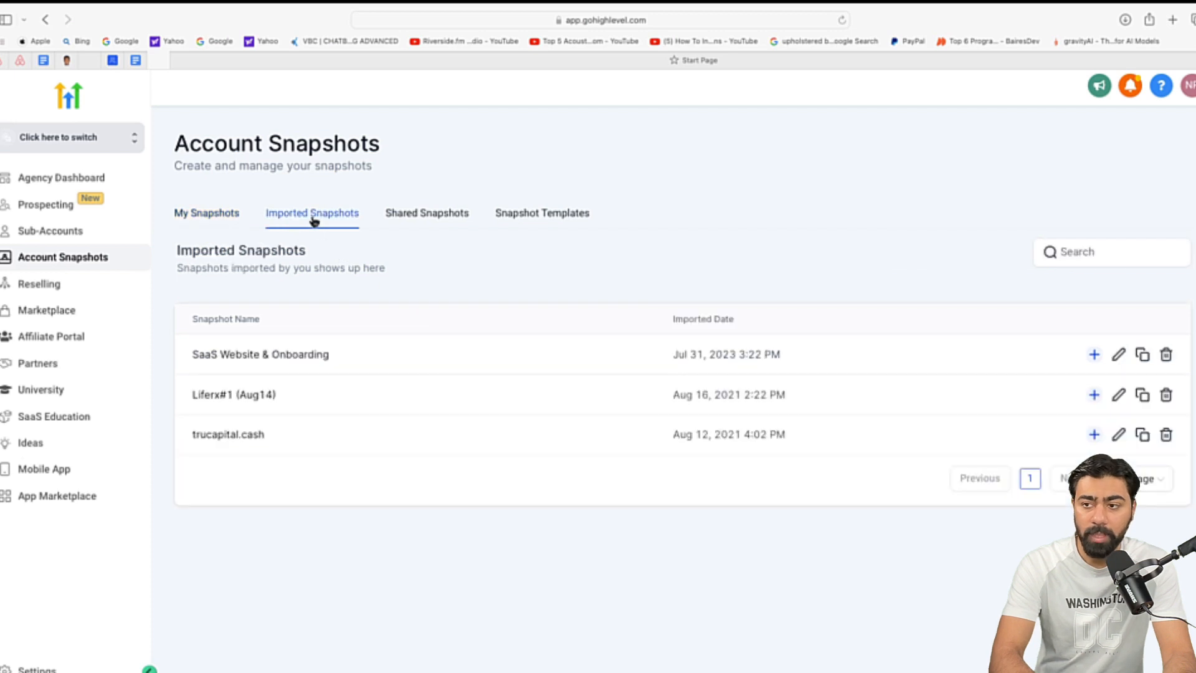
pyautogui.moveTo(320, 234)
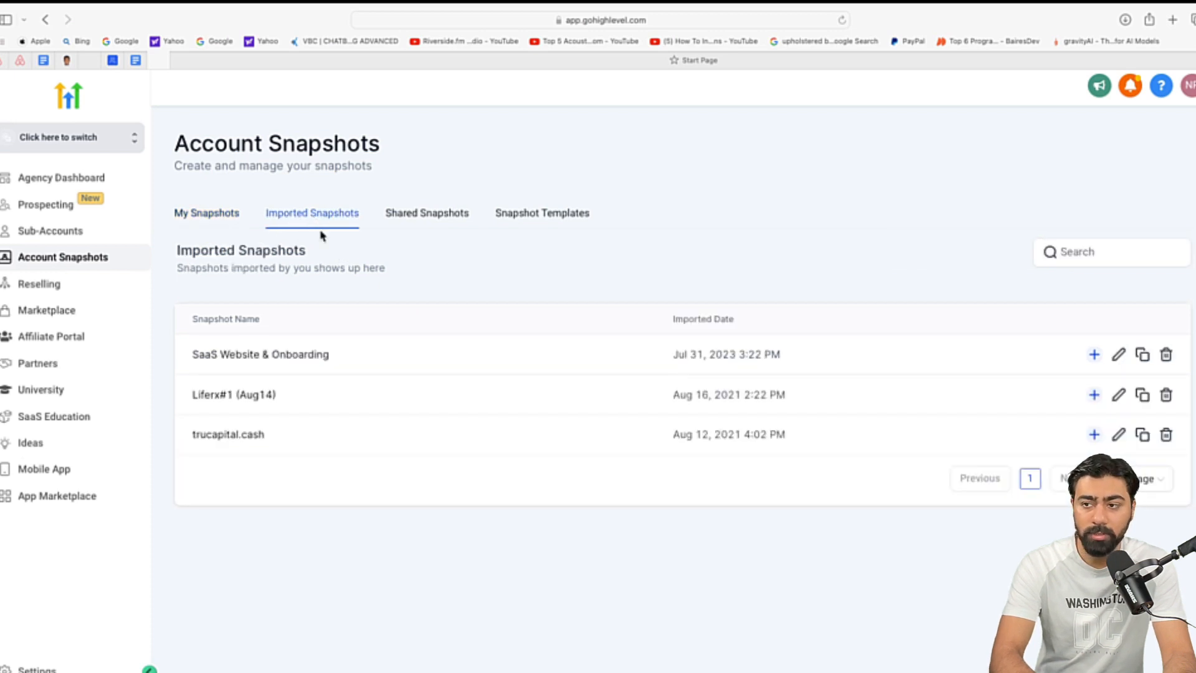
pyautogui.moveTo(320, 229)
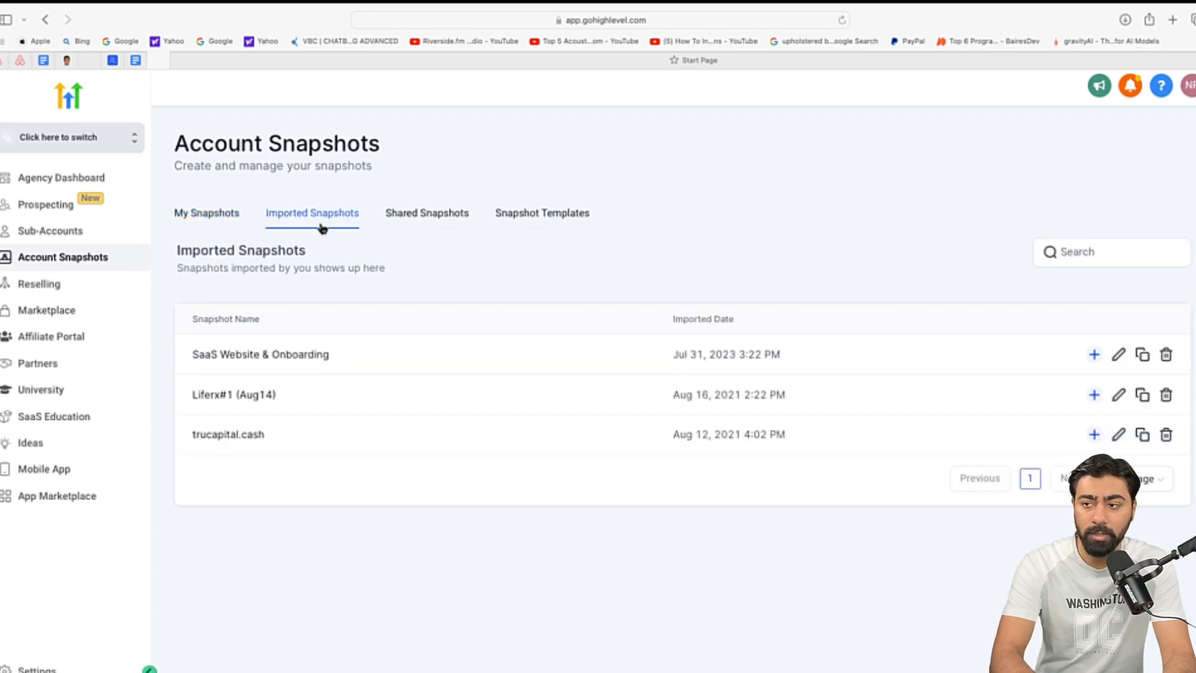
pyautogui.click(426, 213)
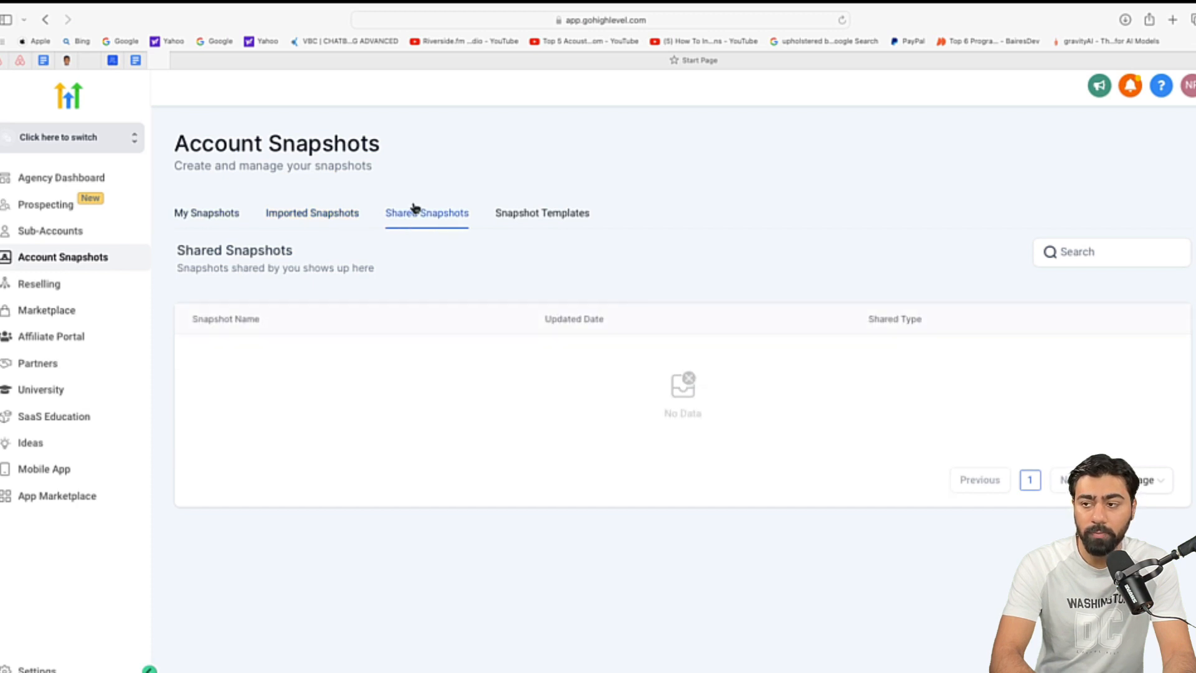
pyautogui.click(541, 213)
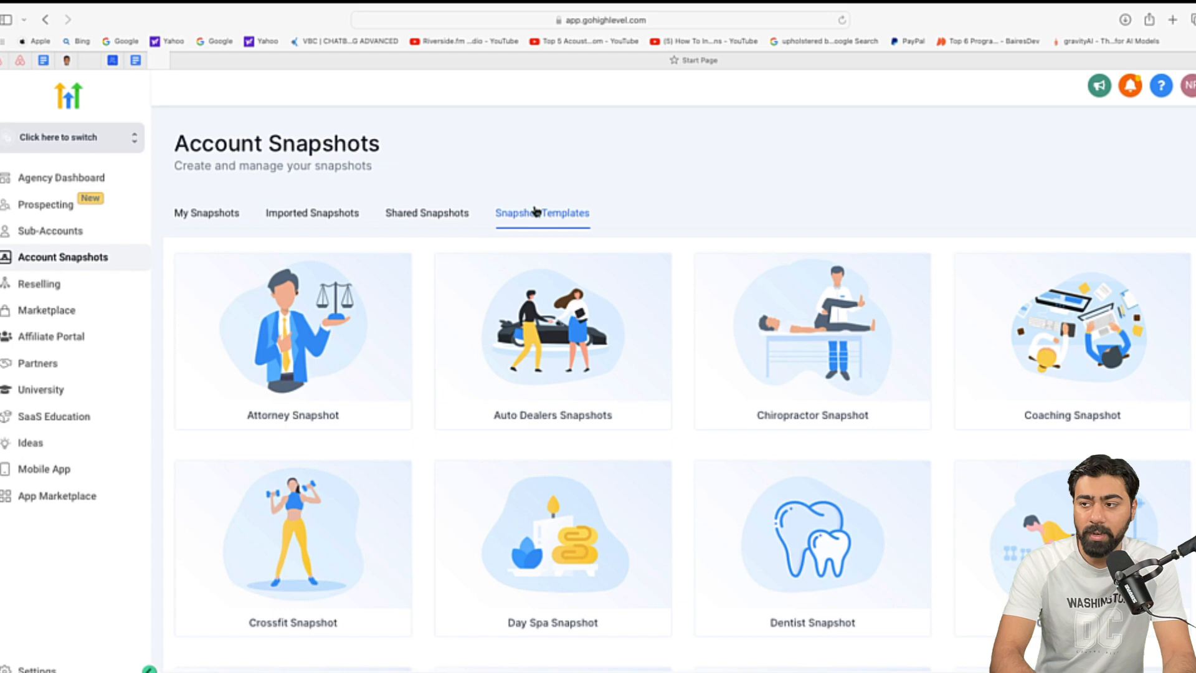
pyautogui.scroll(-3)
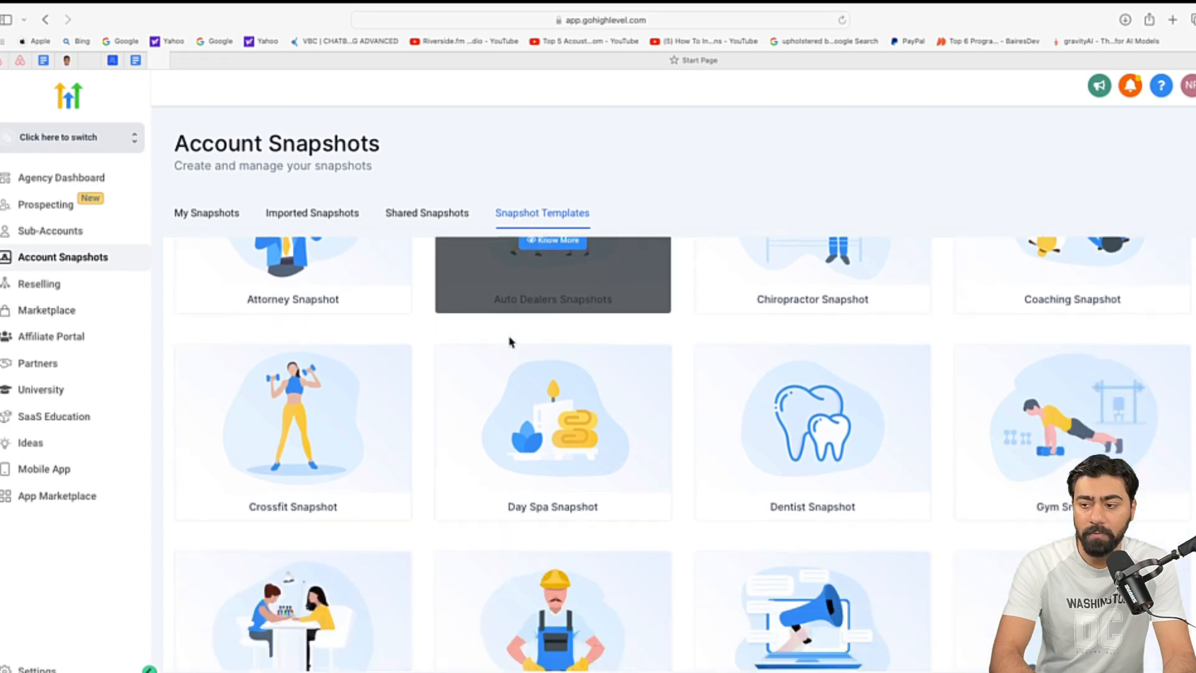
pyautogui.scroll(-3)
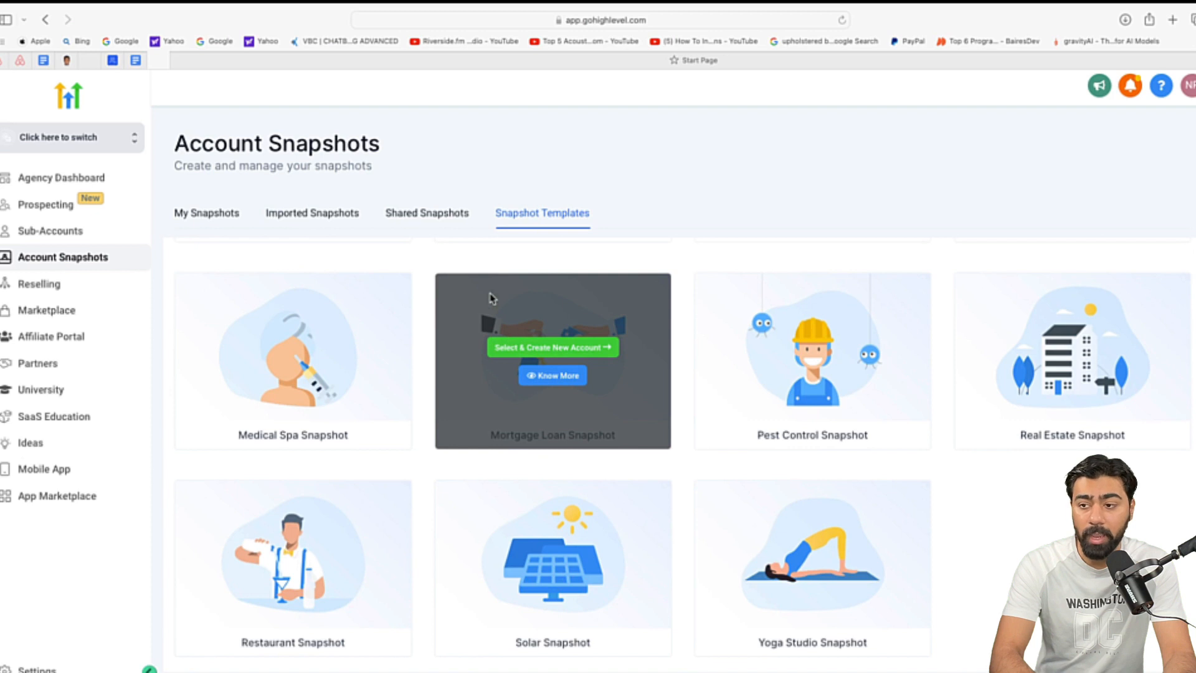
pyautogui.scroll(3)
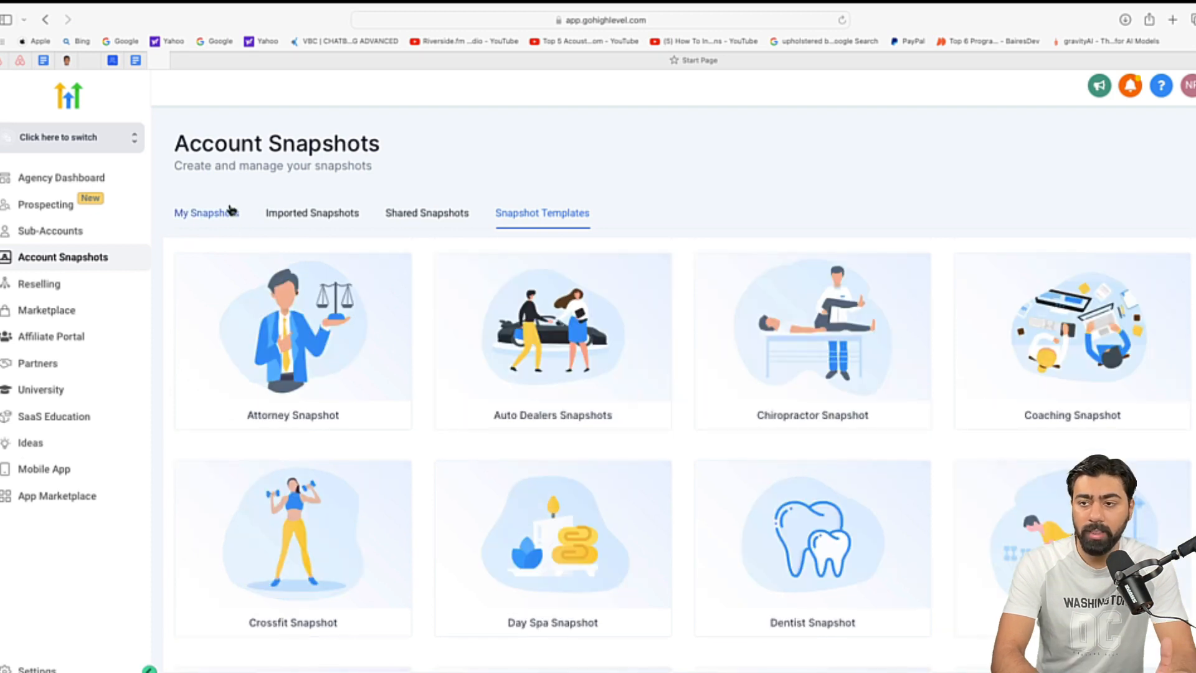
pyautogui.click(206, 212)
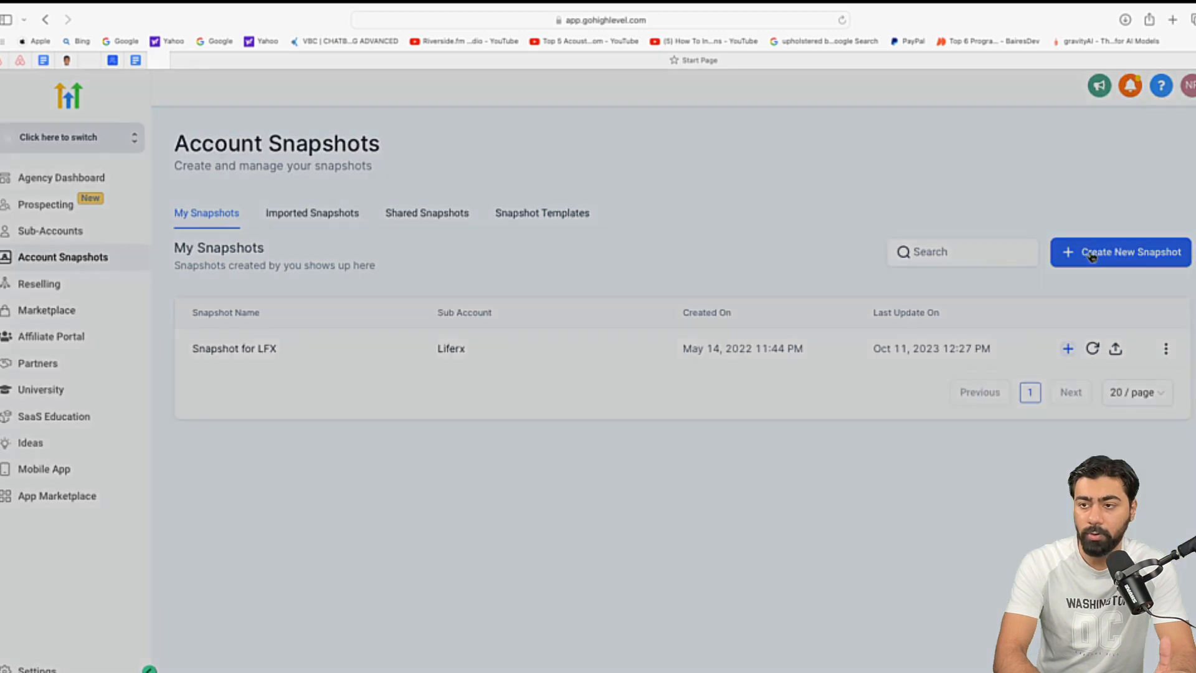
# Step: Save a new snapshot named 'Test Snapshot' from the Support account
pyautogui.click(1120, 252)
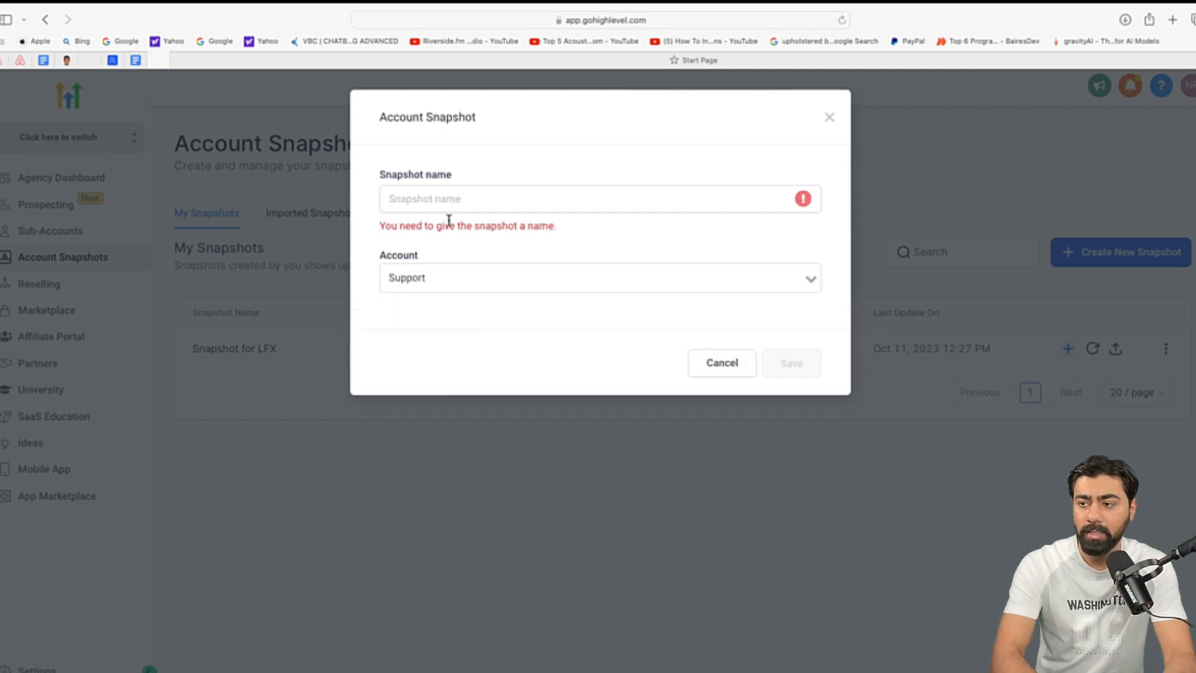
pyautogui.write('Test')
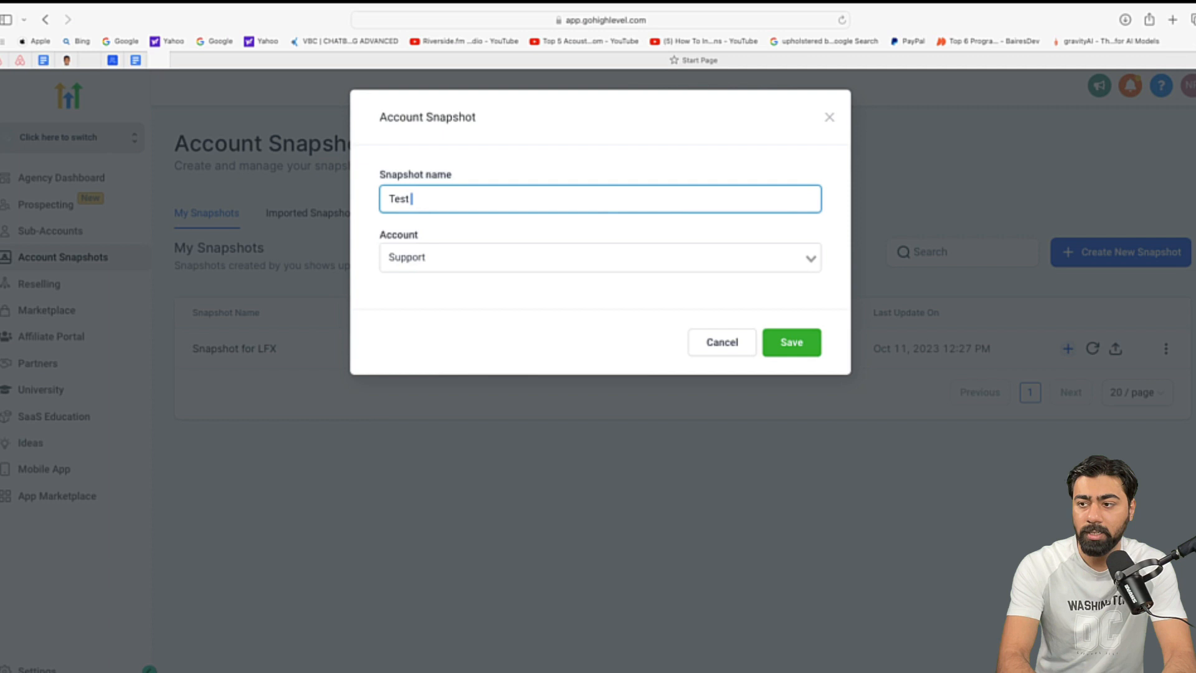
pyautogui.write('Snapshot')
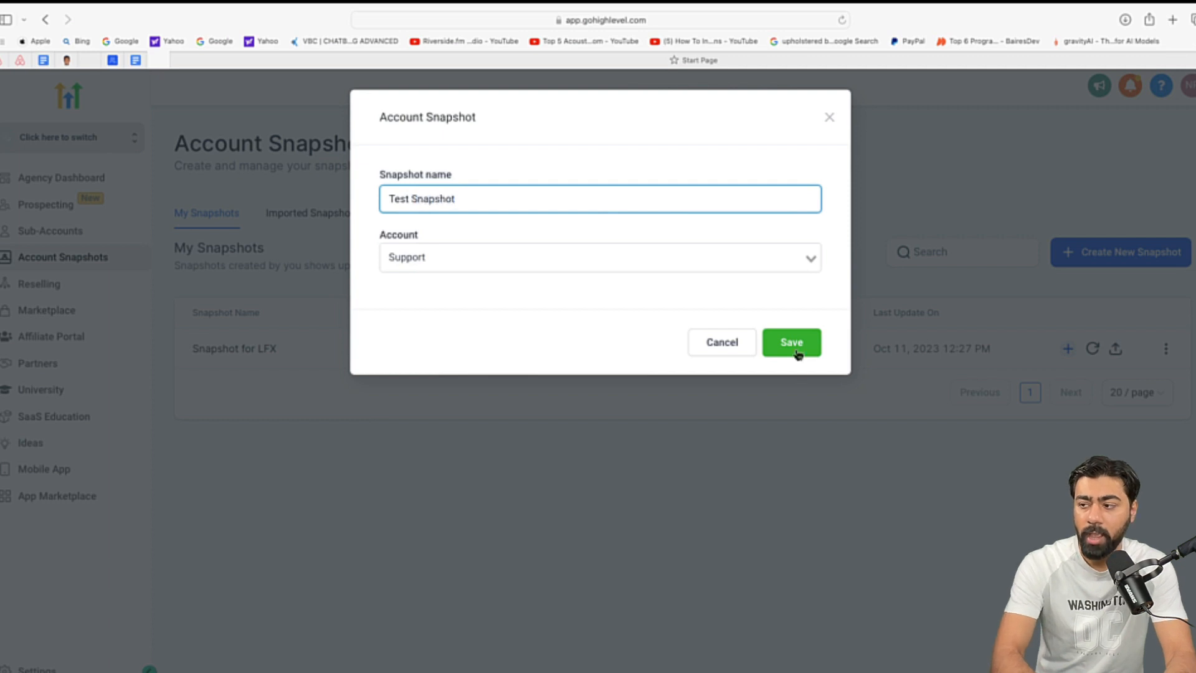
pyautogui.click(791, 342)
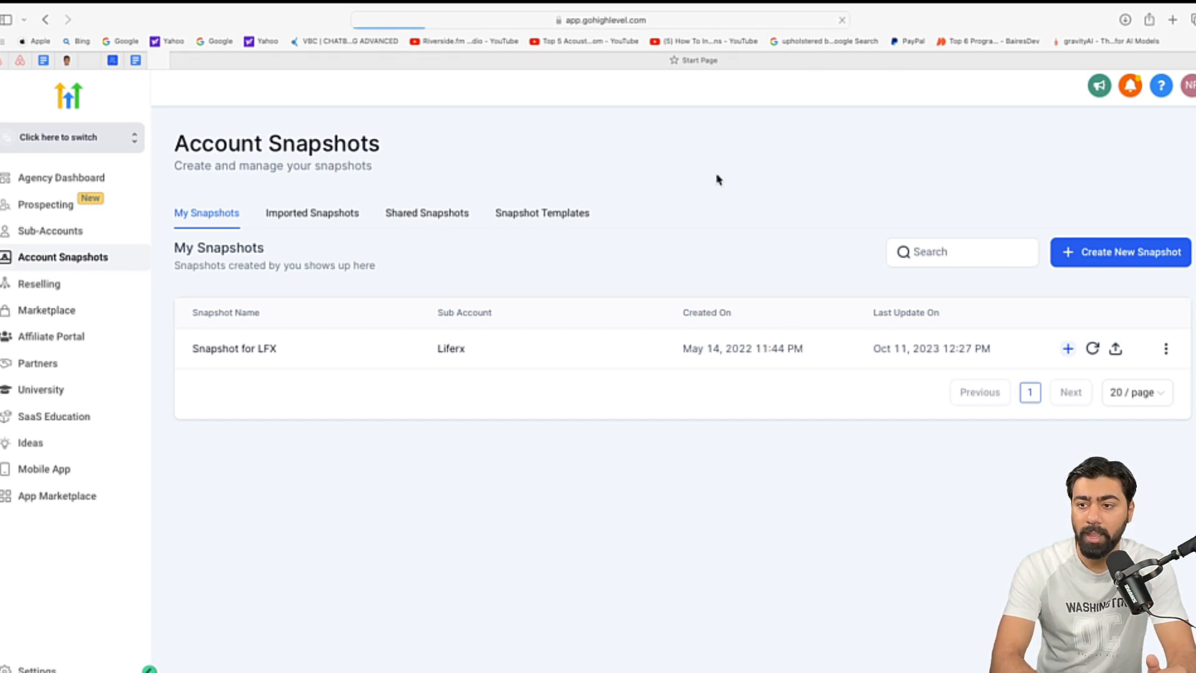
pyautogui.moveTo(212, 225)
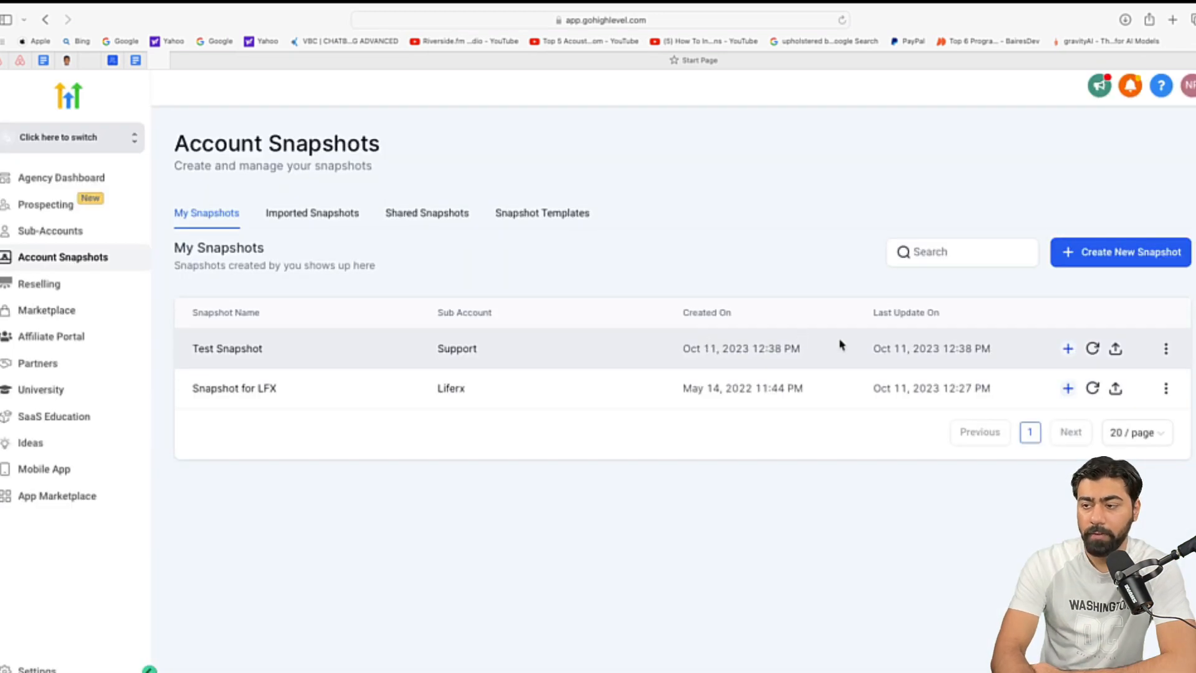
pyautogui.moveTo(1066, 349)
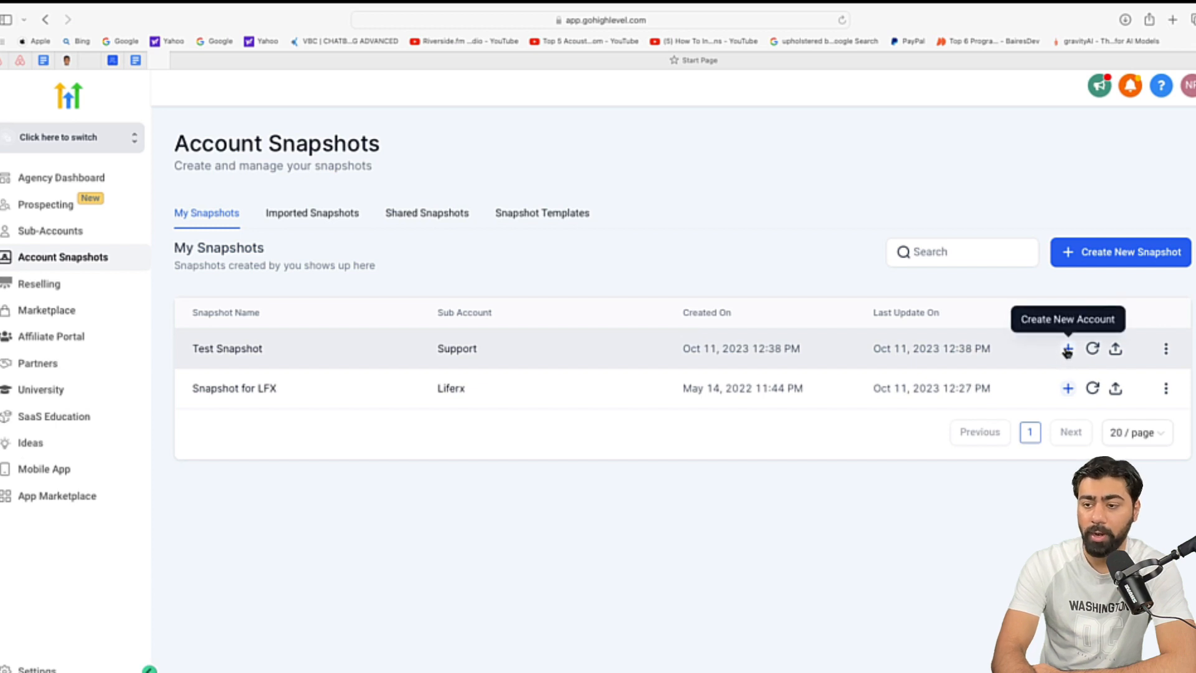
# Step: Create a sub-account from 'Dave's Cycle Shop, South Boston Street, Galion, OH' and save its details
pyautogui.click(50, 230)
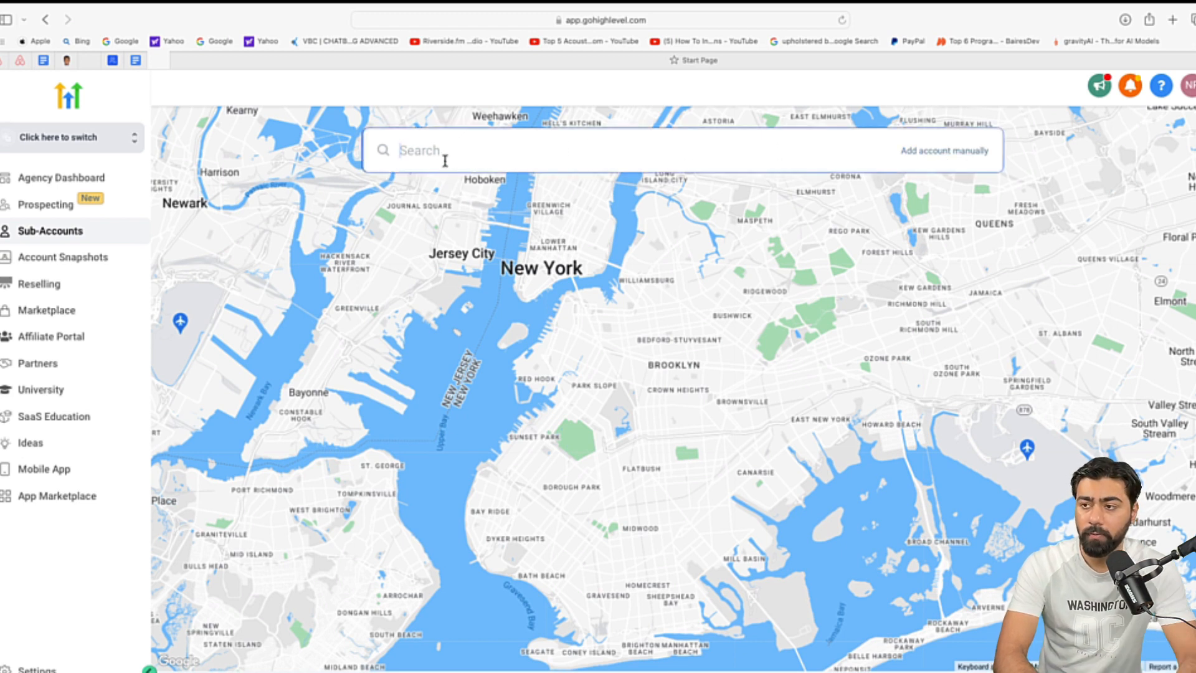
pyautogui.write("Dave's Cycle Shop, South Boston Street, Galion, OH, USA")
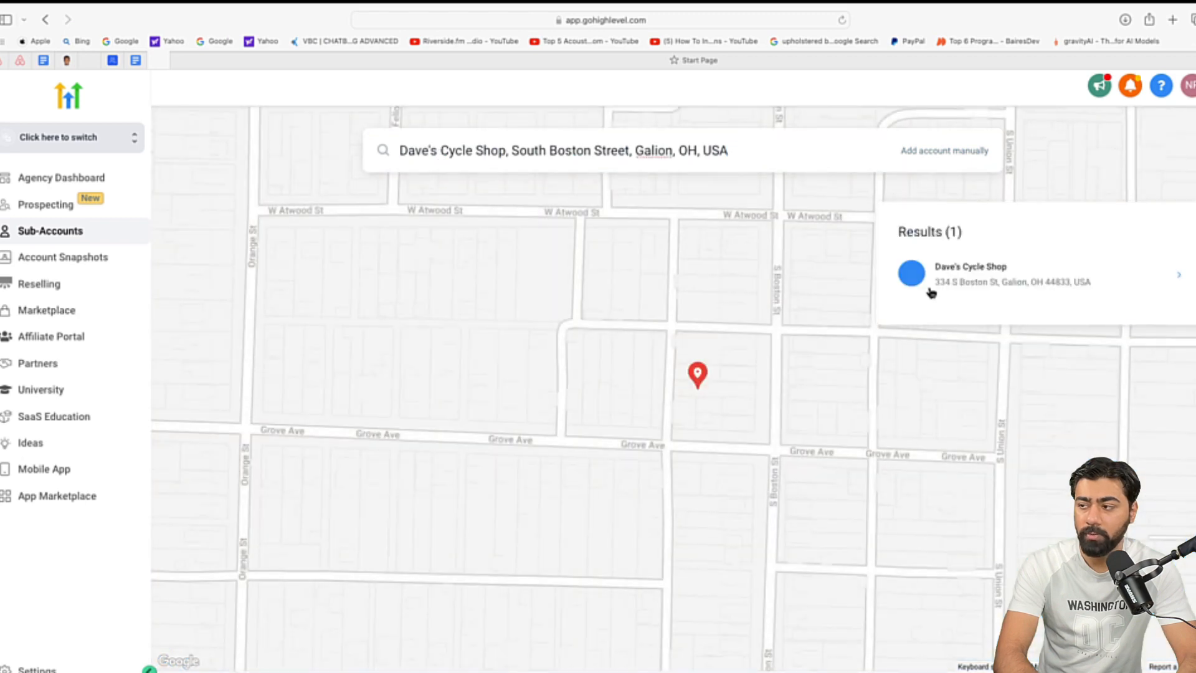
pyautogui.moveTo(968, 278)
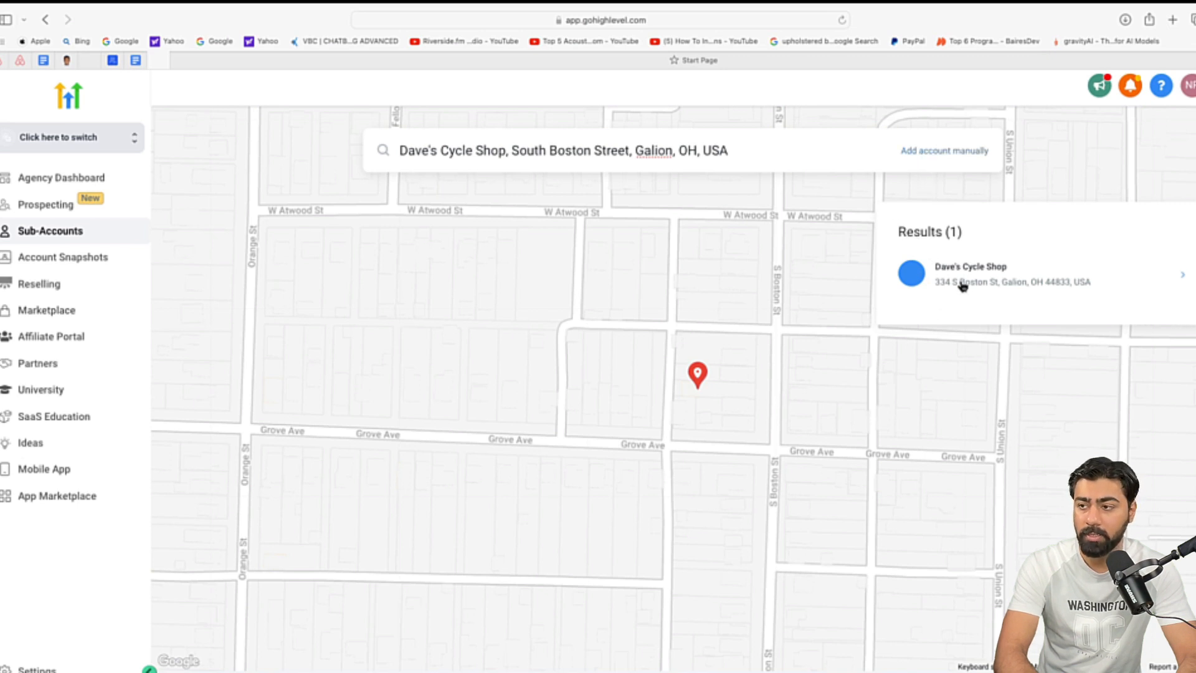
pyautogui.click(991, 276)
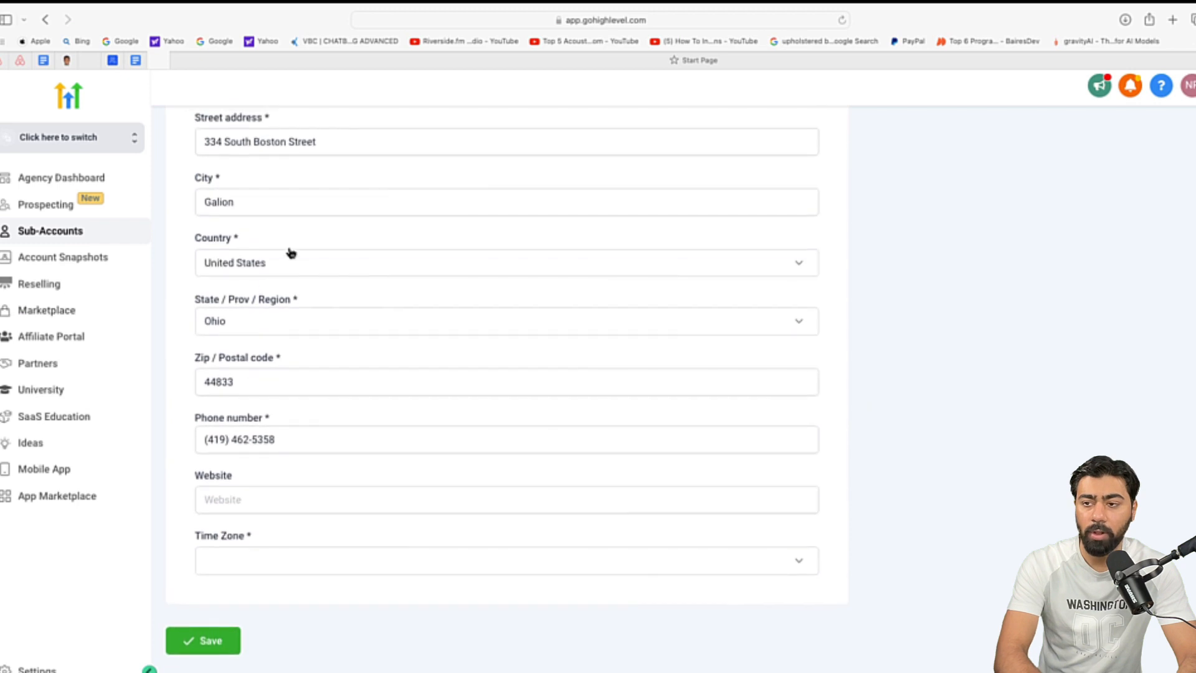
pyautogui.moveTo(234, 213)
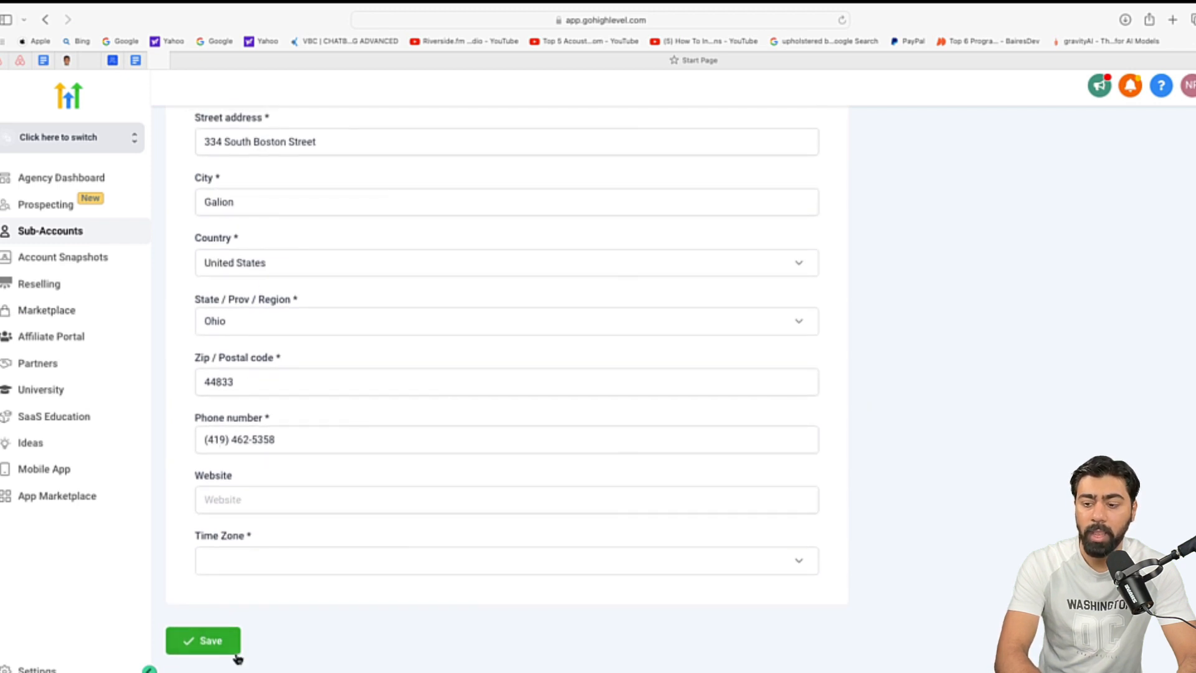
pyautogui.click(211, 640)
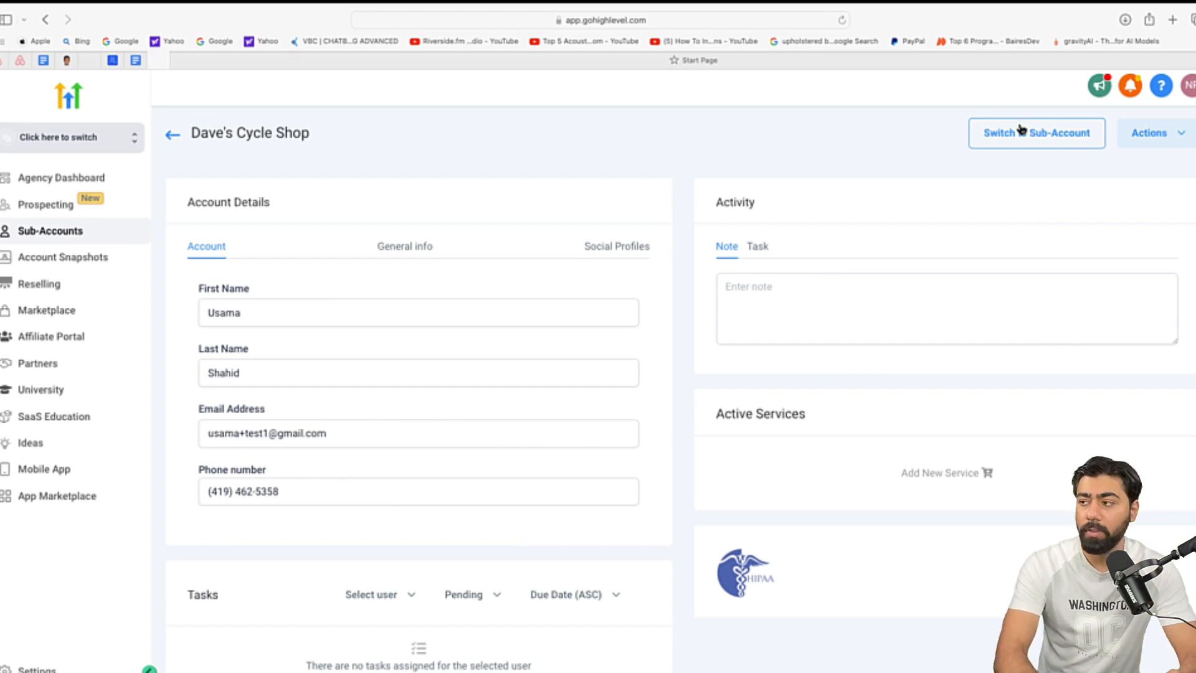
# Step: Switch into Dave's Cycle Shop and view its imported Funnels and Custom Values
pyautogui.click(1036, 132)
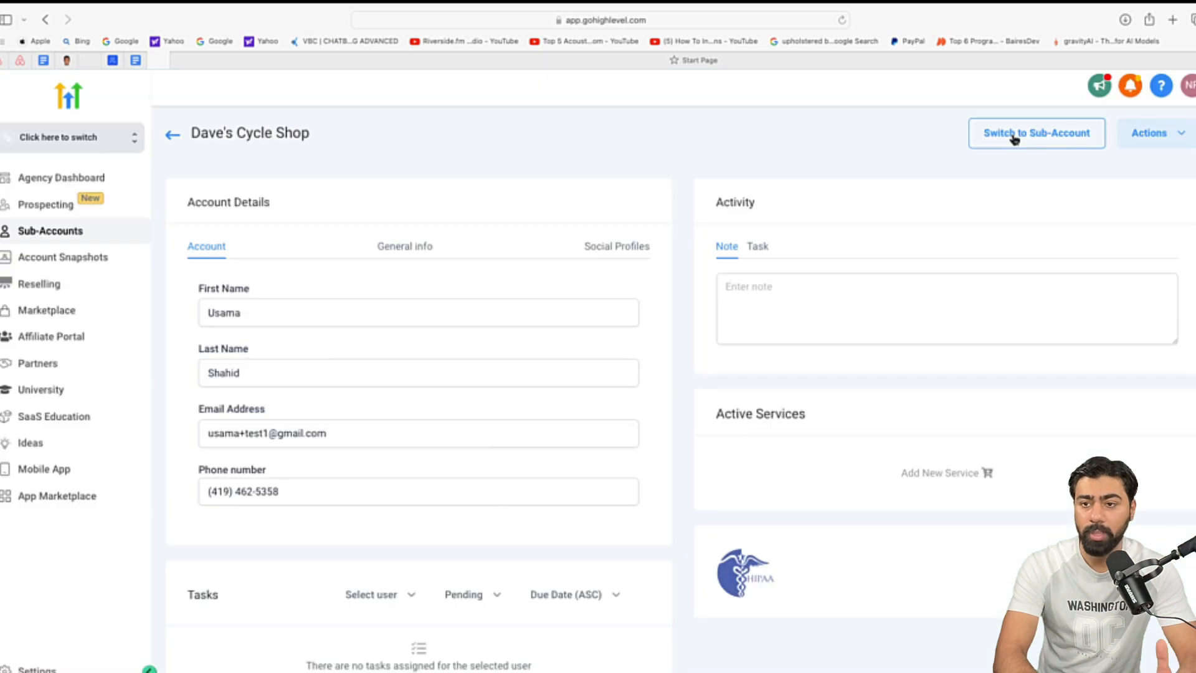
pyautogui.click(1036, 132)
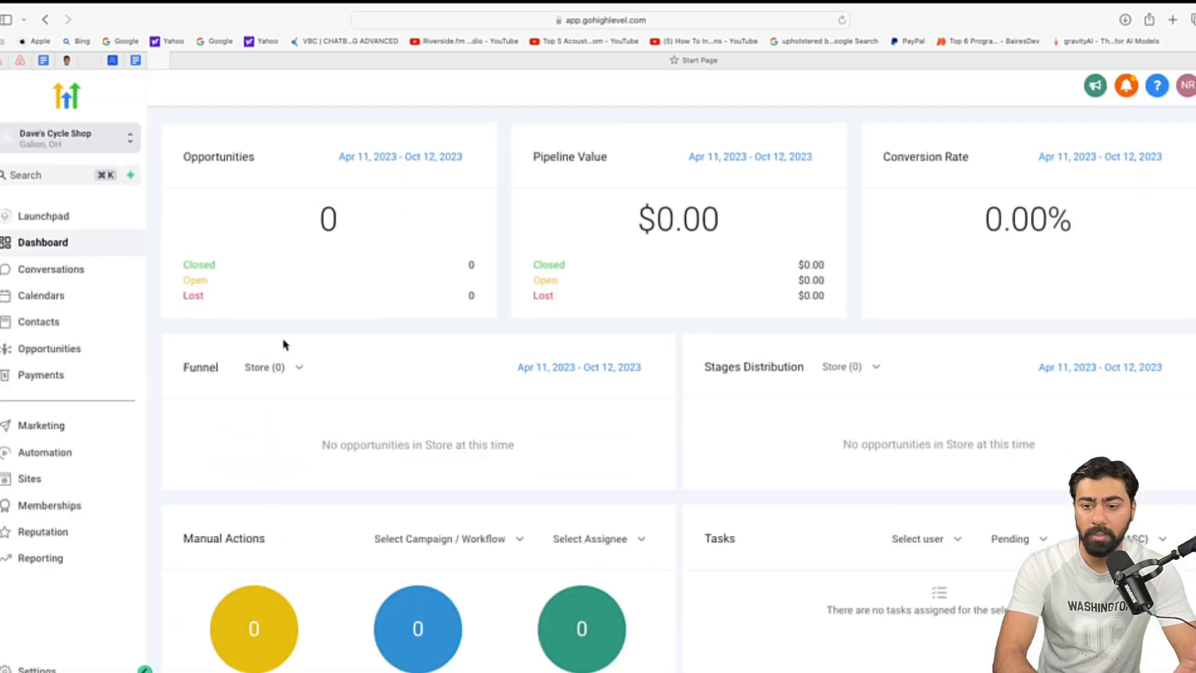
pyautogui.click(30, 478)
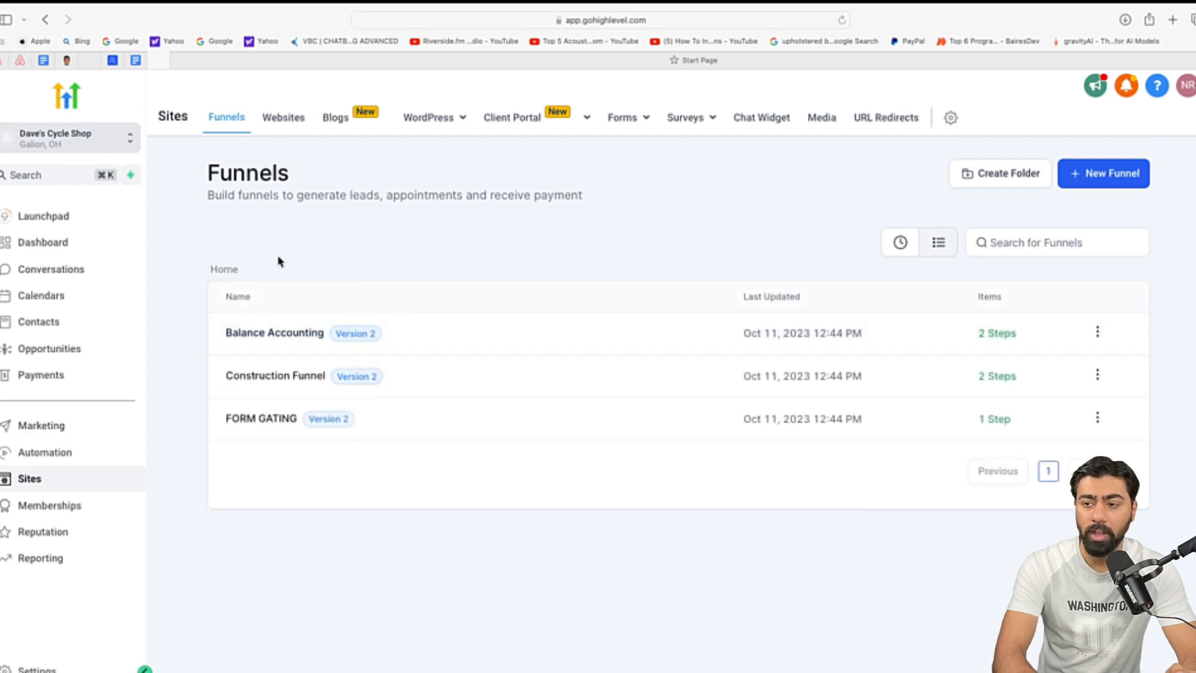
pyautogui.click(45, 452)
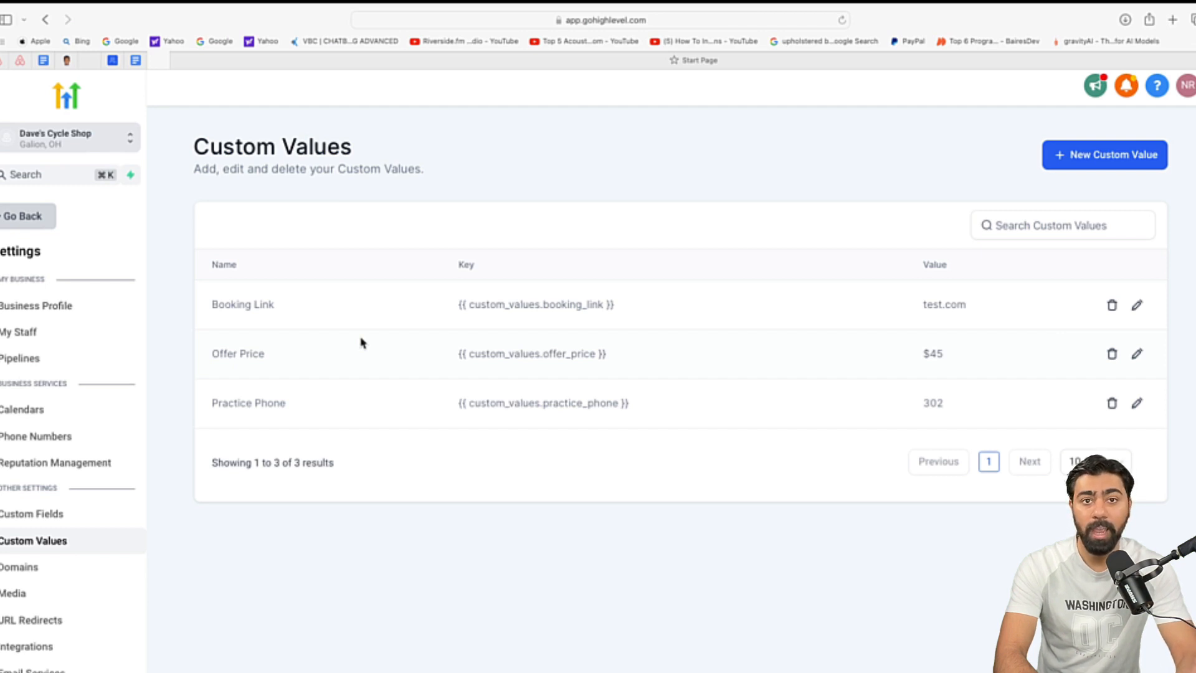
pyautogui.moveTo(303, 294)
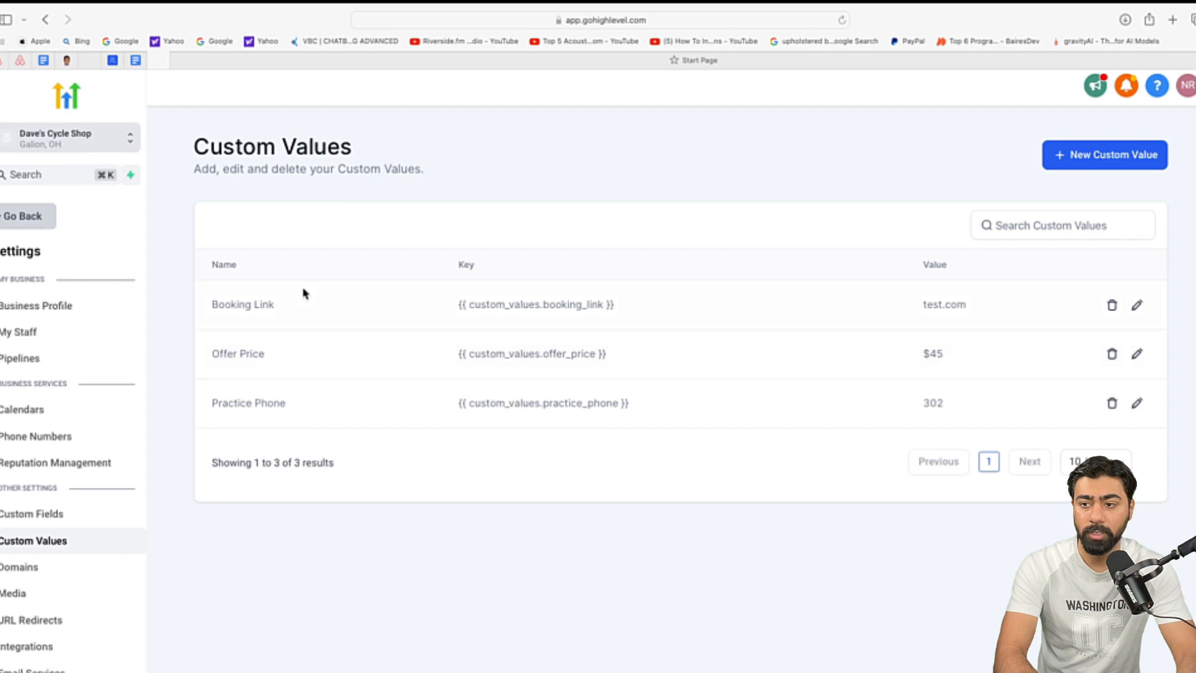
pyautogui.moveTo(224, 410)
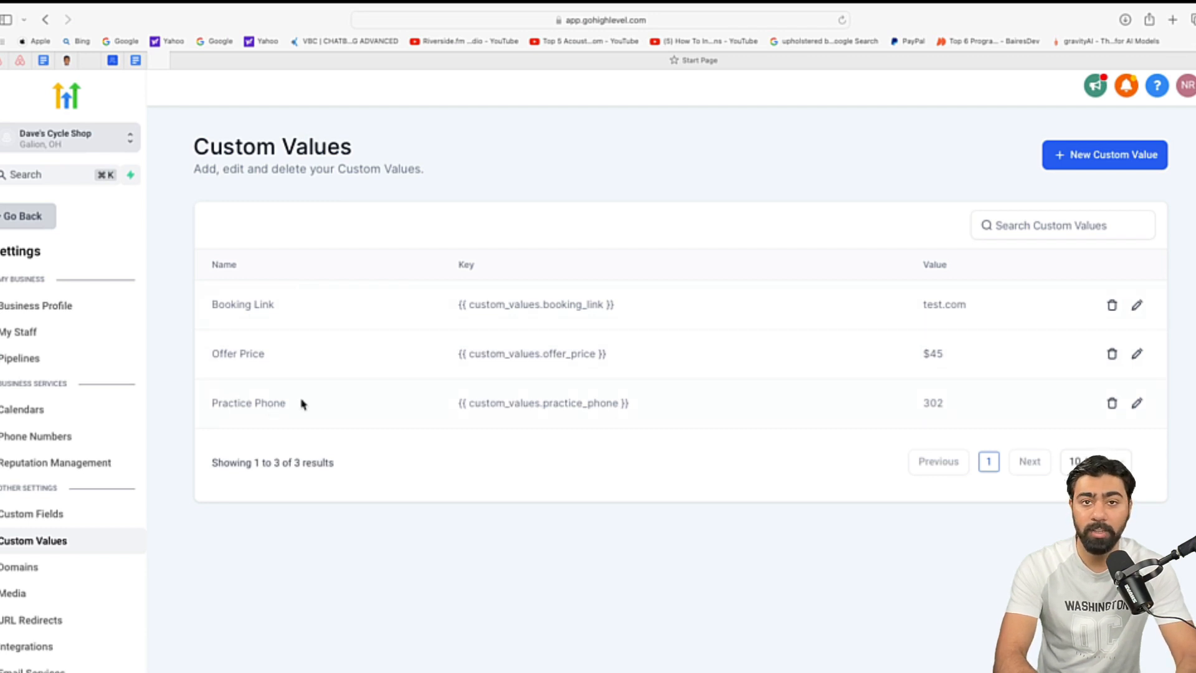
pyautogui.moveTo(339, 381)
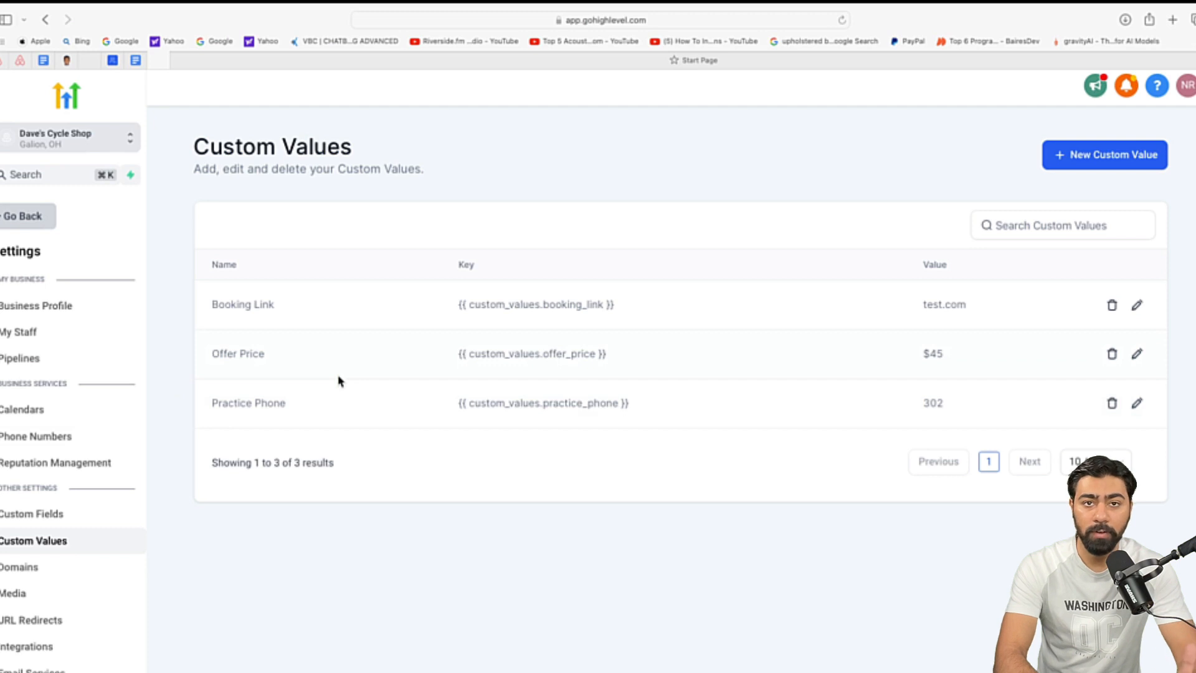
pyautogui.moveTo(282, 328)
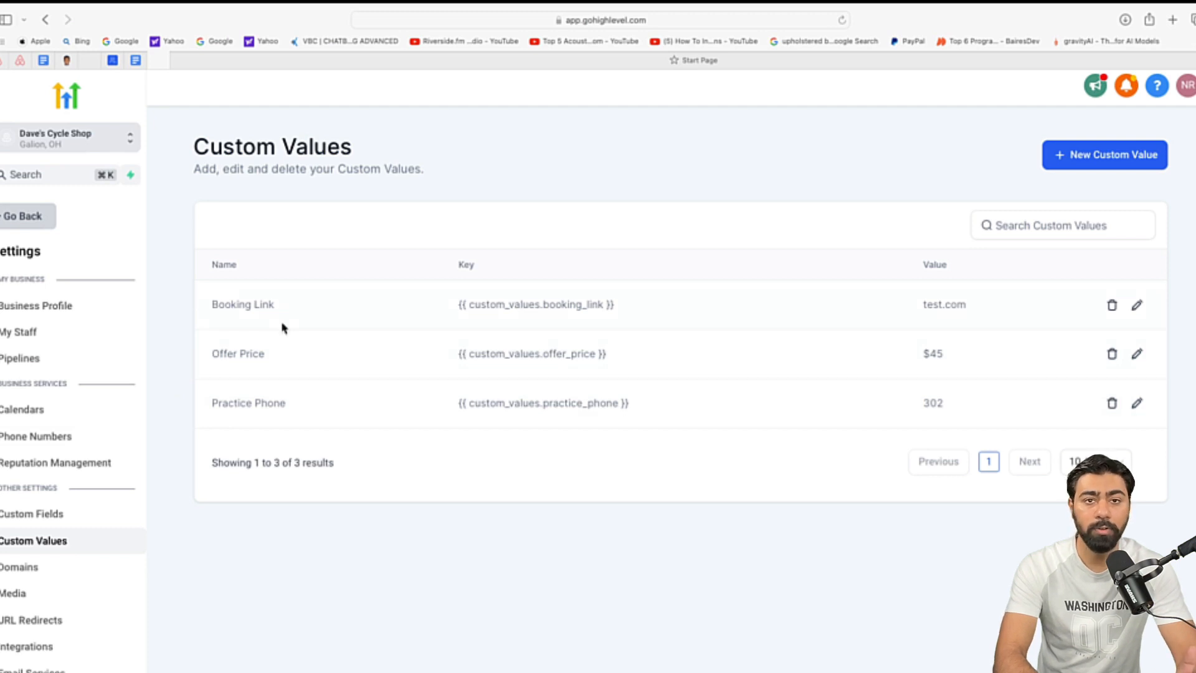
pyautogui.moveTo(305, 346)
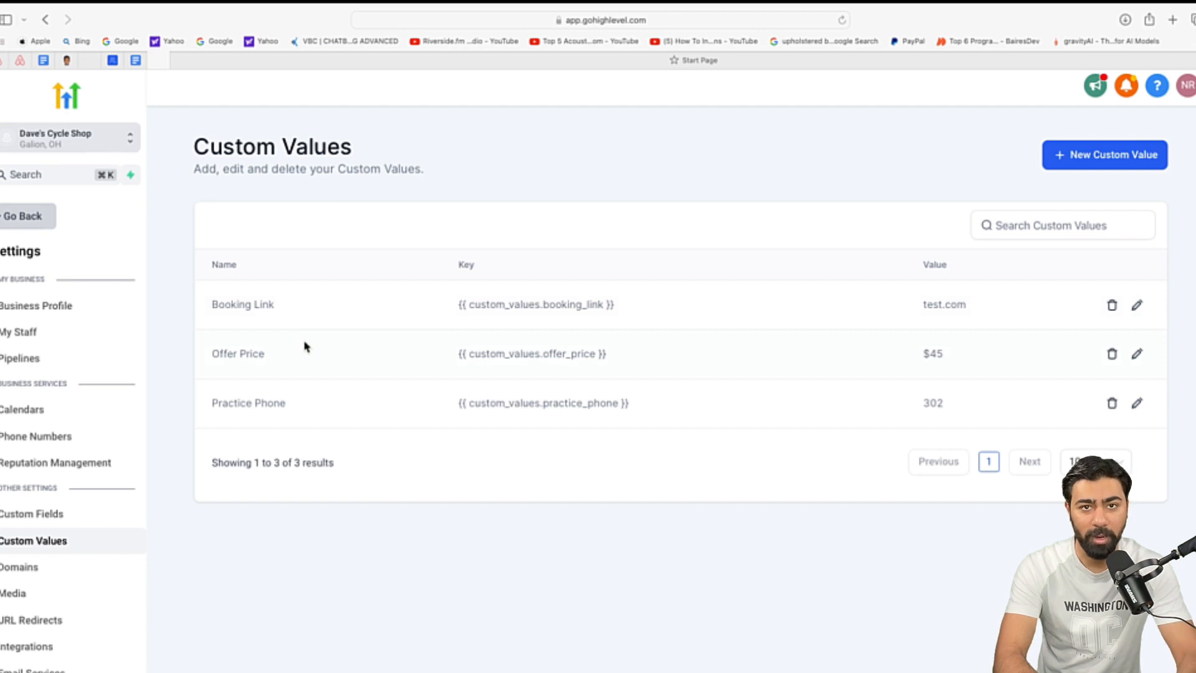
# Step: Return to Account Snapshots and request a refresh of Test Snapshot
pyautogui.click(63, 257)
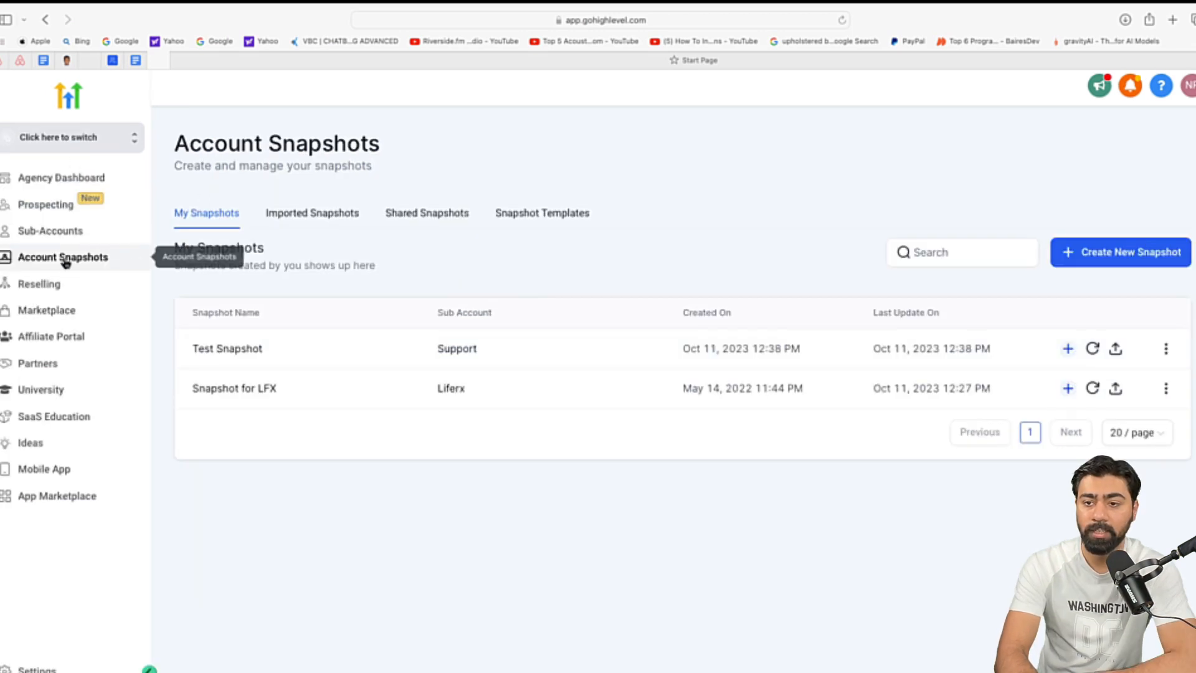
pyautogui.moveTo(989, 342)
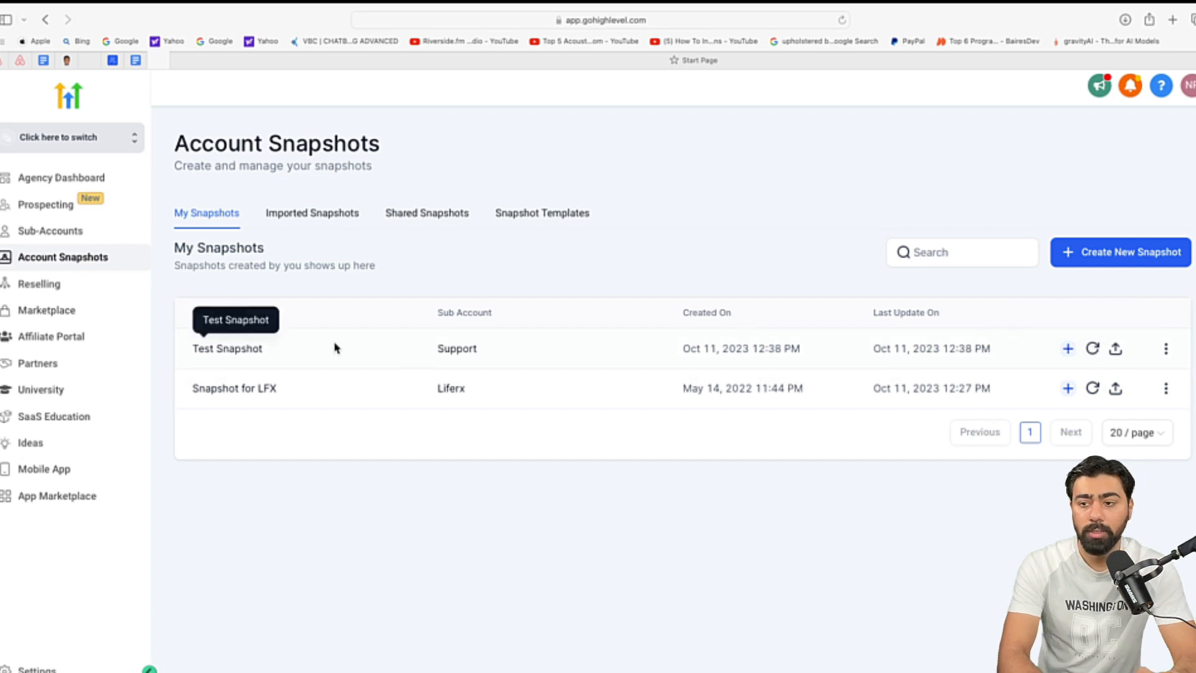
pyautogui.moveTo(219, 352)
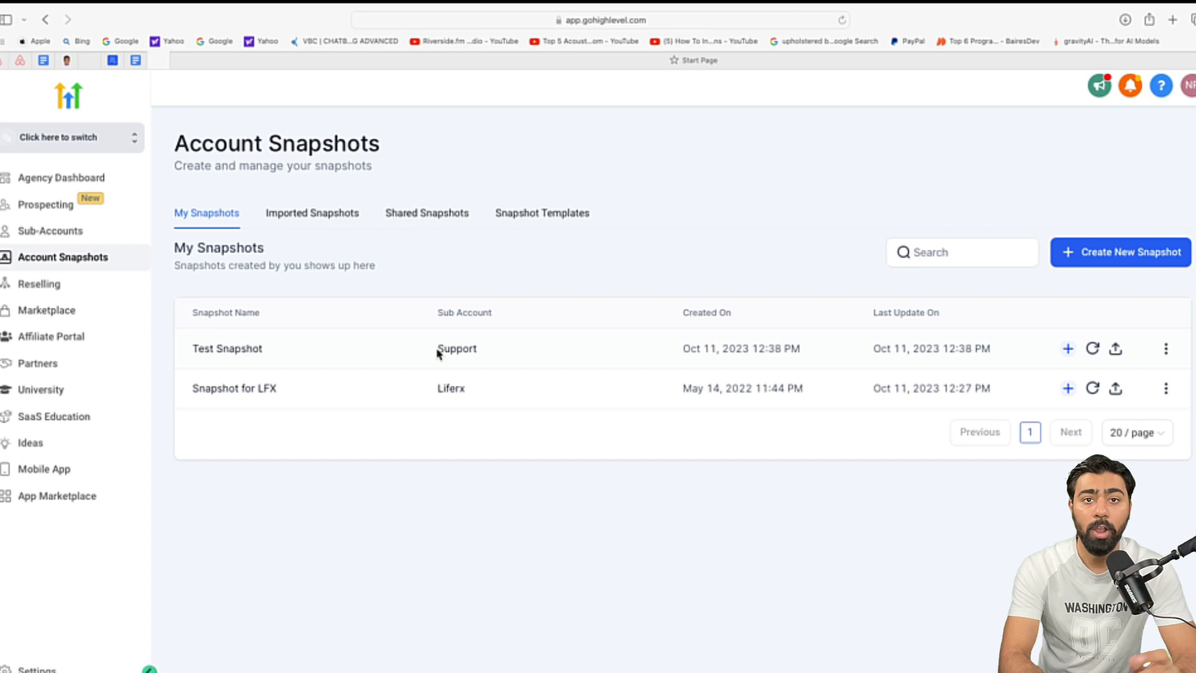
pyautogui.moveTo(456, 348)
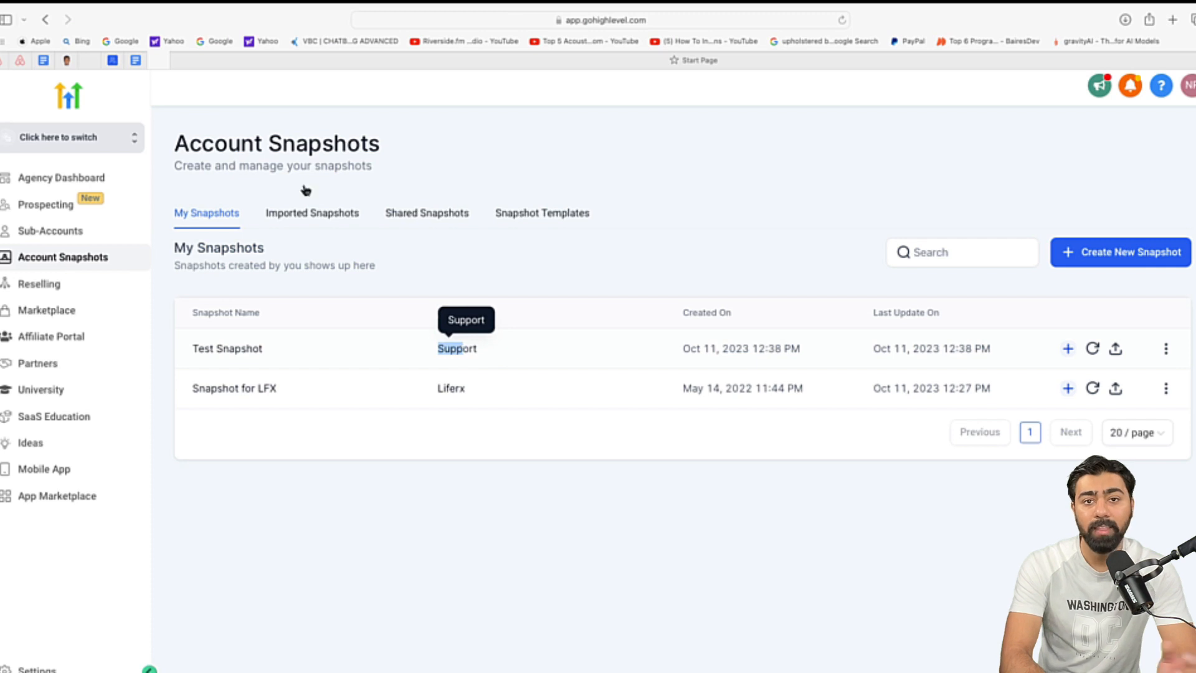
pyautogui.moveTo(968, 375)
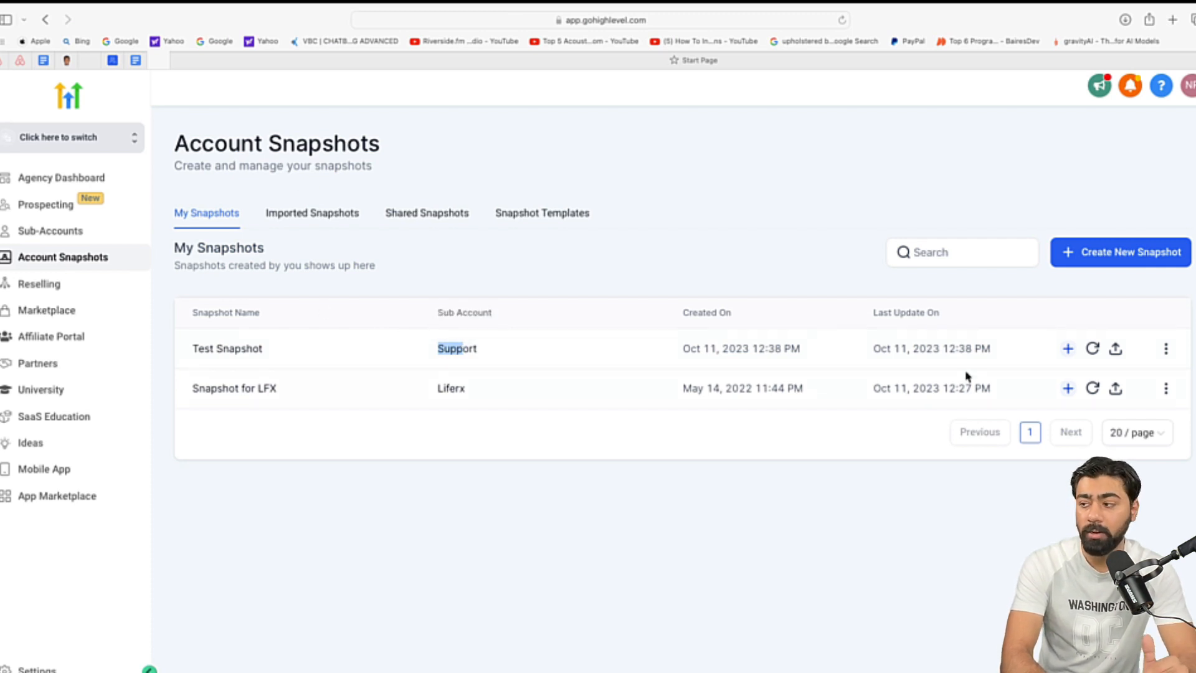
pyautogui.click(1092, 348)
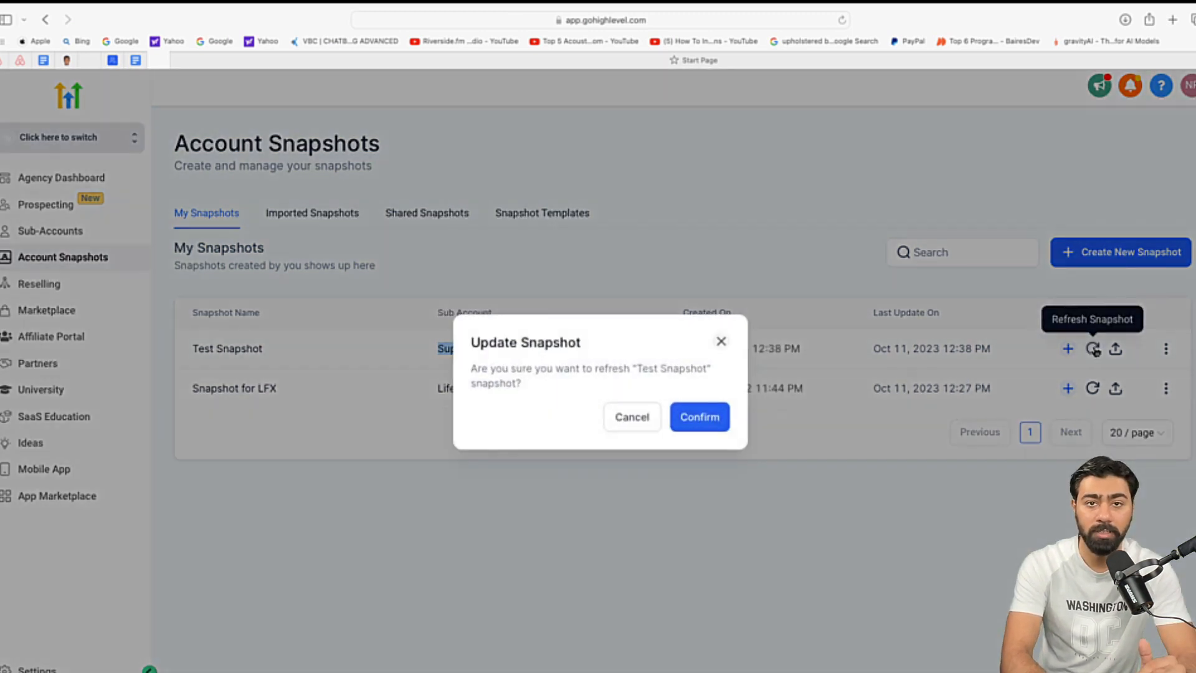
# Step: Confirm the Test Snapshot refresh so it updates to Oct 11, 2023 12:49 PM
pyautogui.click(697, 416)
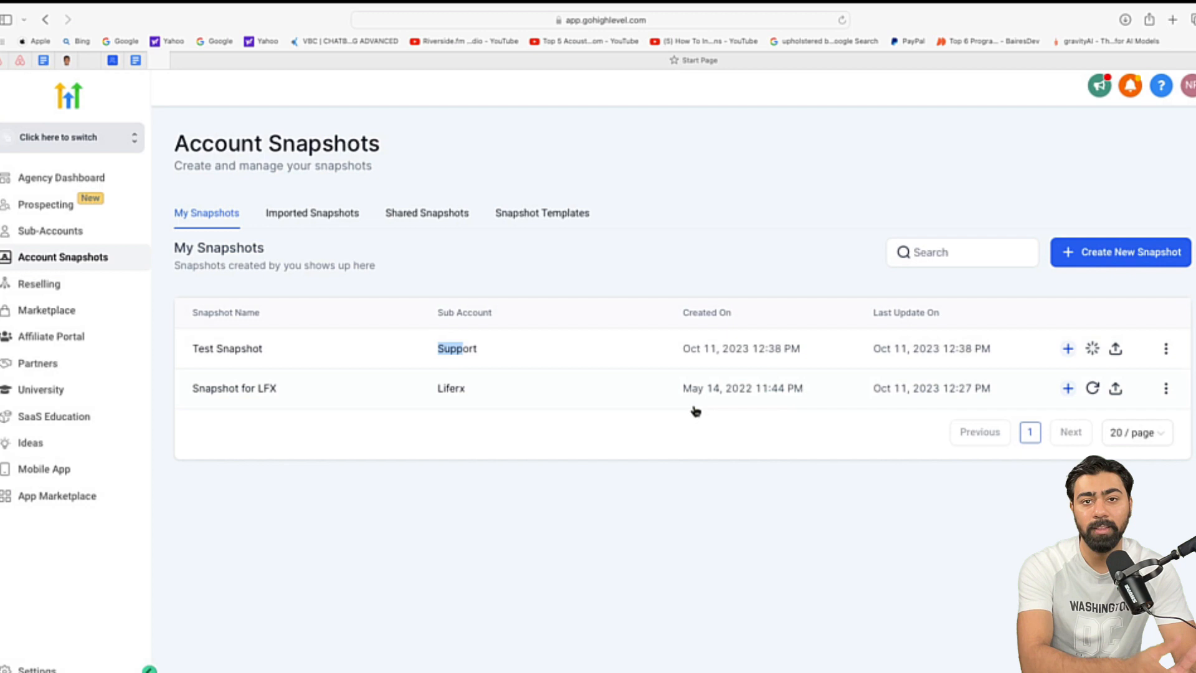
pyautogui.click(1091, 348)
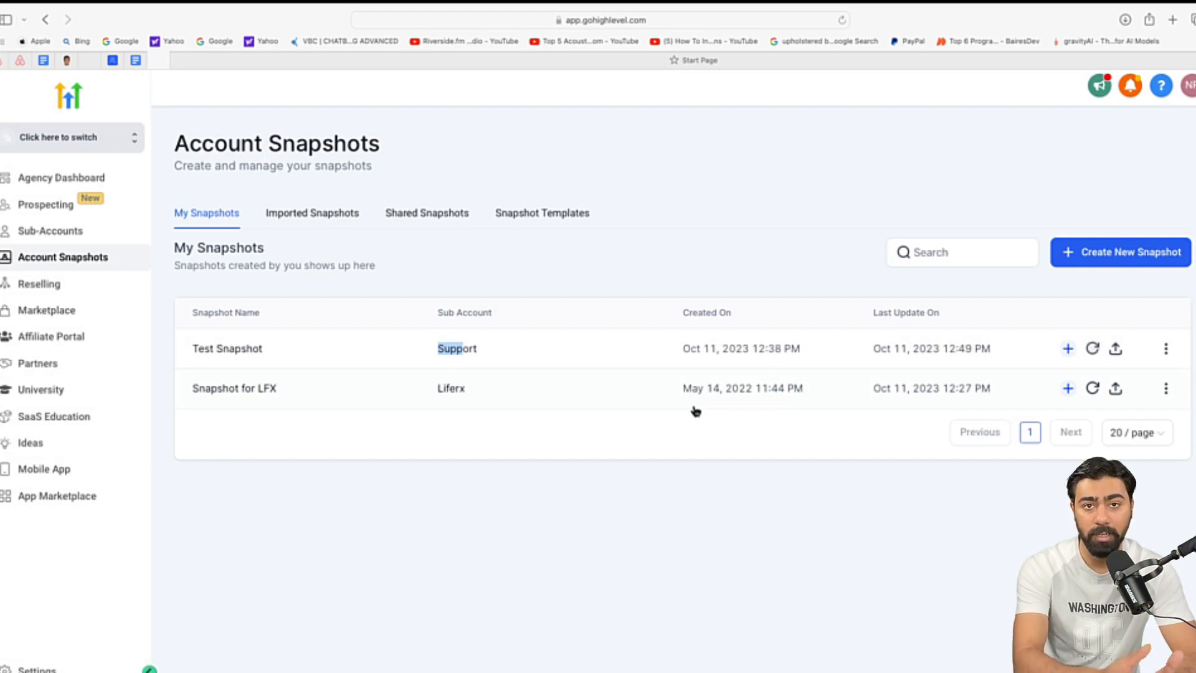
pyautogui.moveTo(960, 343)
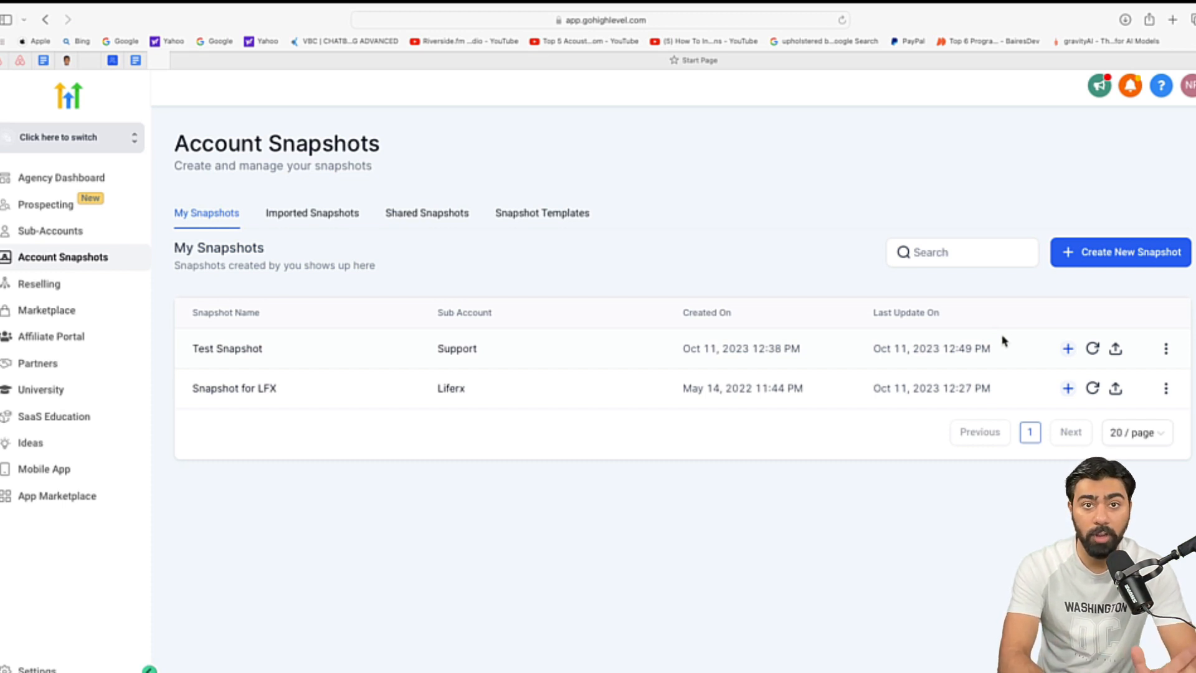
pyautogui.moveTo(1114, 348)
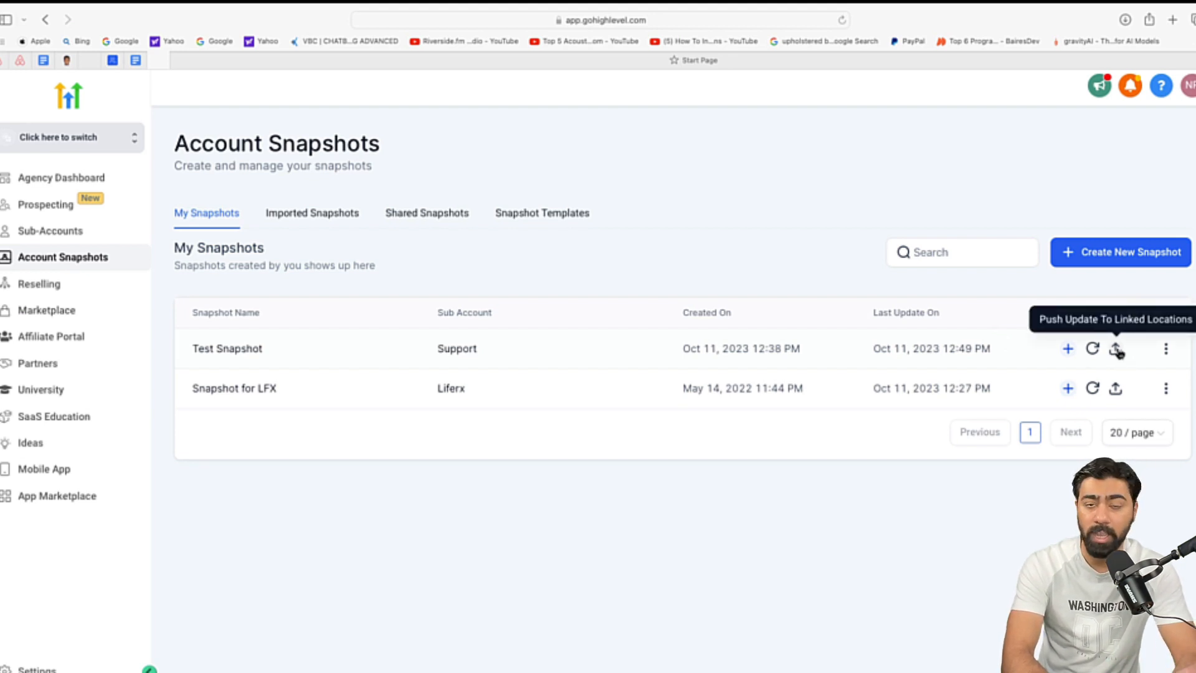
# Step: Start pushing Test Snapshot updates, keeping Dave's Cycle Shop selected, and proceed to Step 2
pyautogui.click(1115, 349)
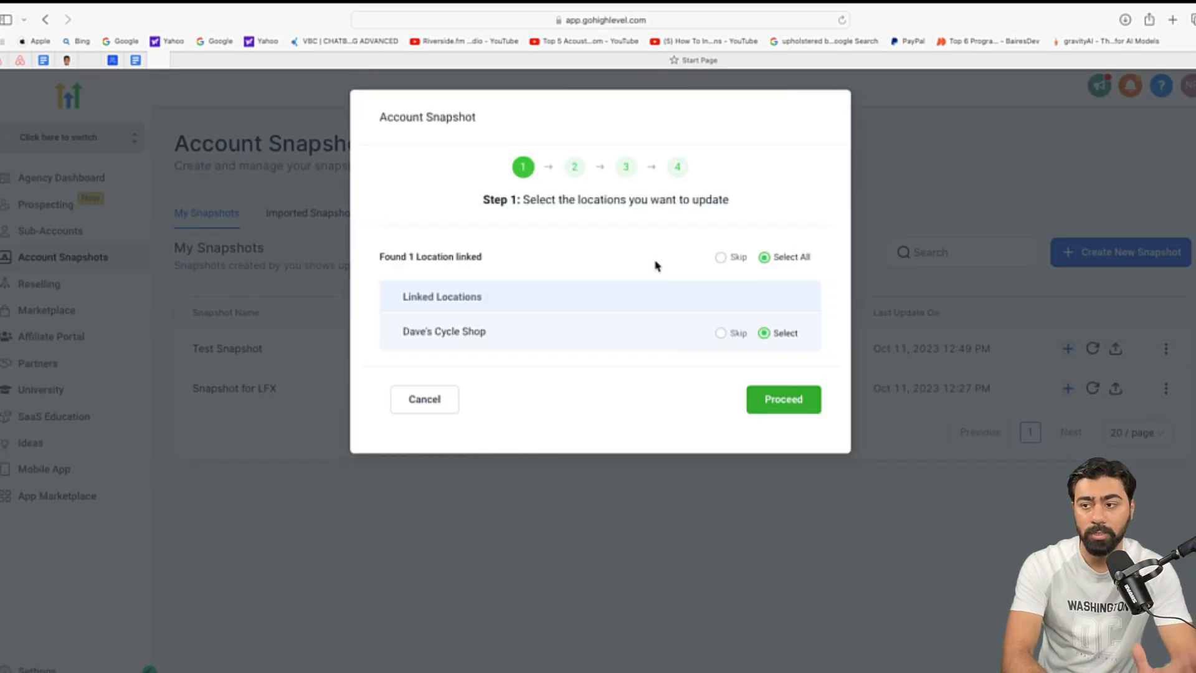
pyautogui.moveTo(716, 291)
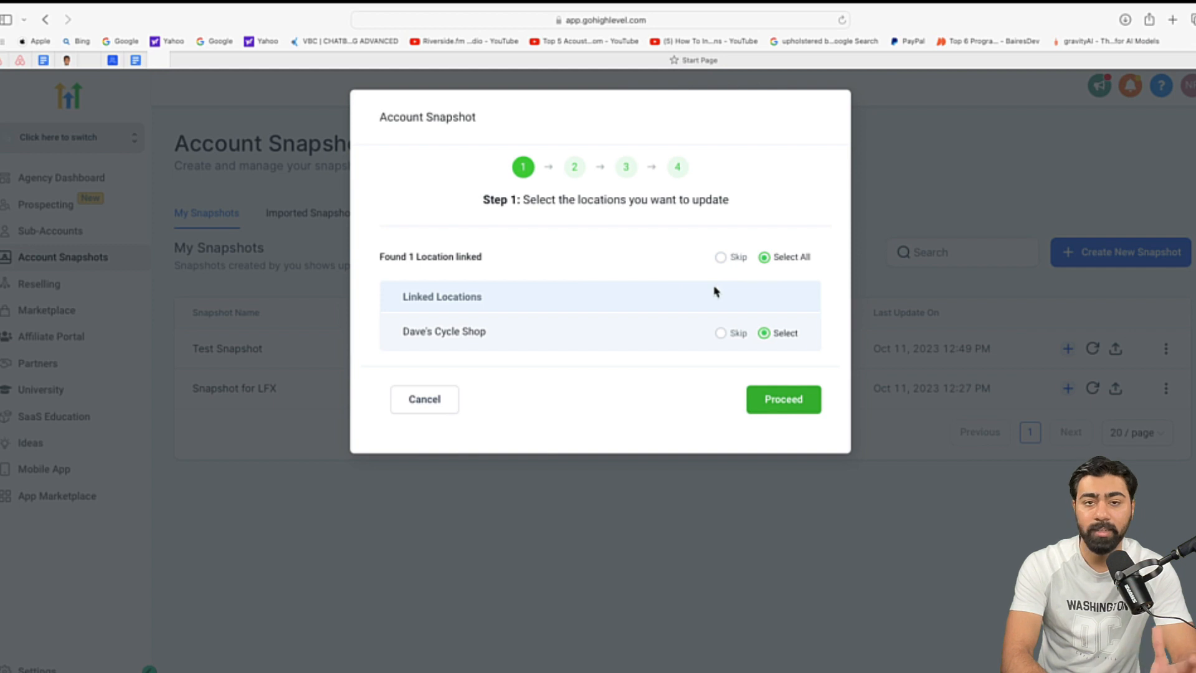
pyautogui.moveTo(717, 298)
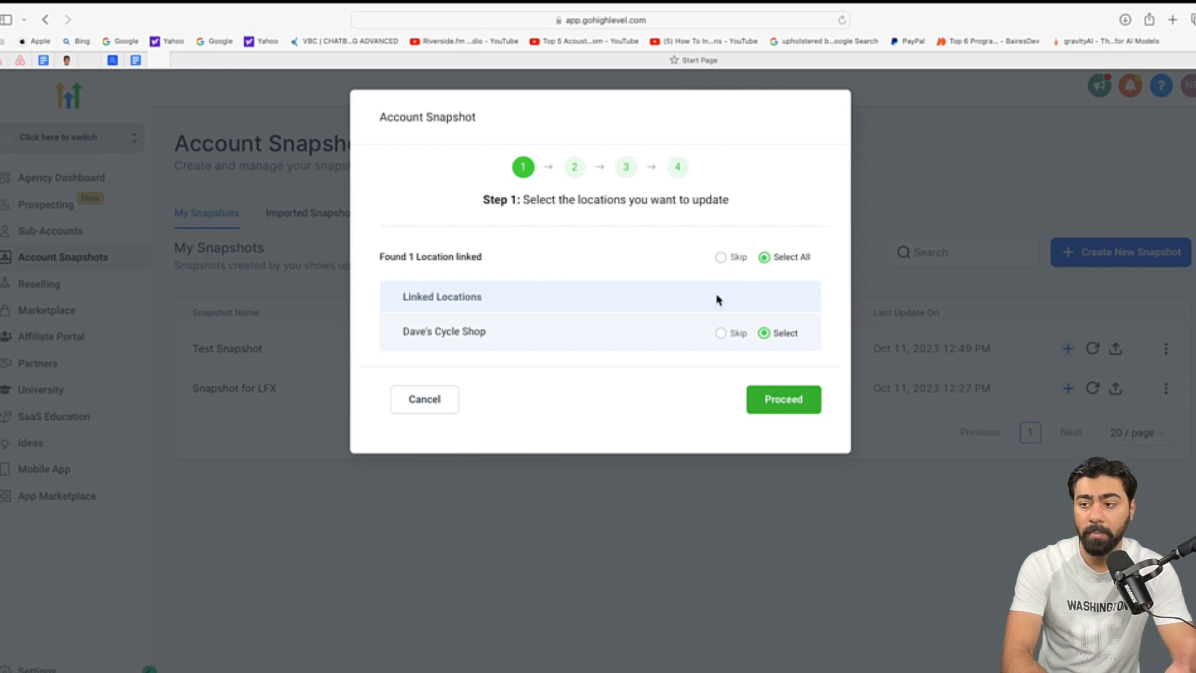
pyautogui.click(782, 398)
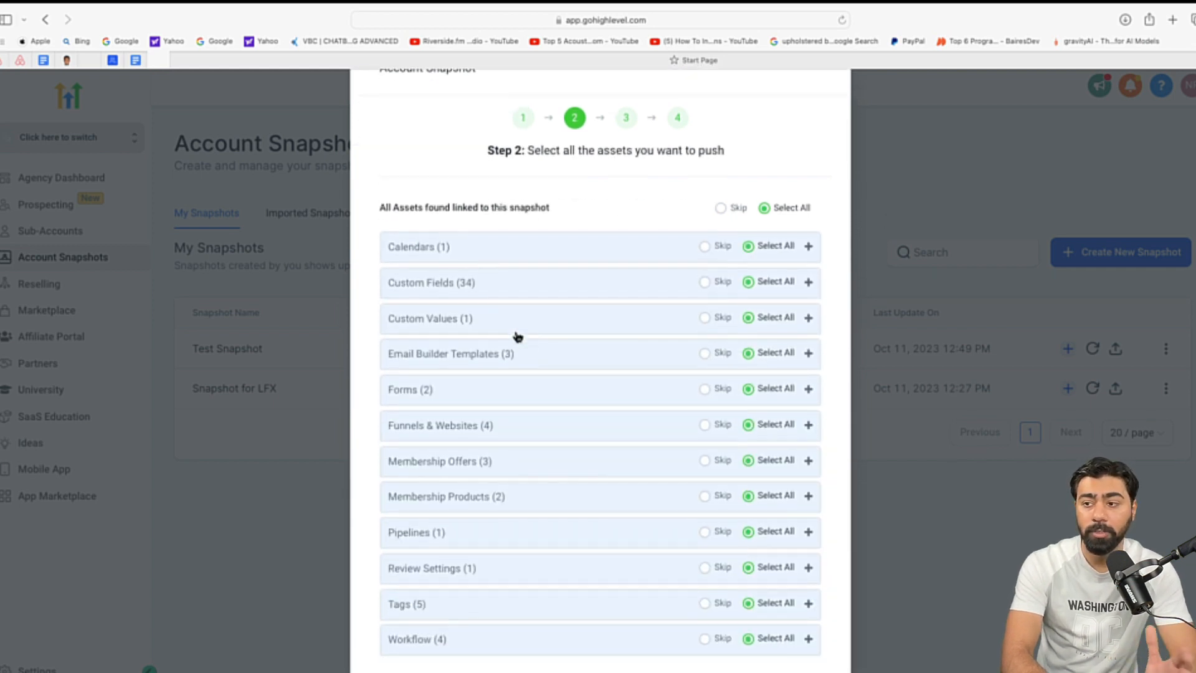
pyautogui.moveTo(434, 472)
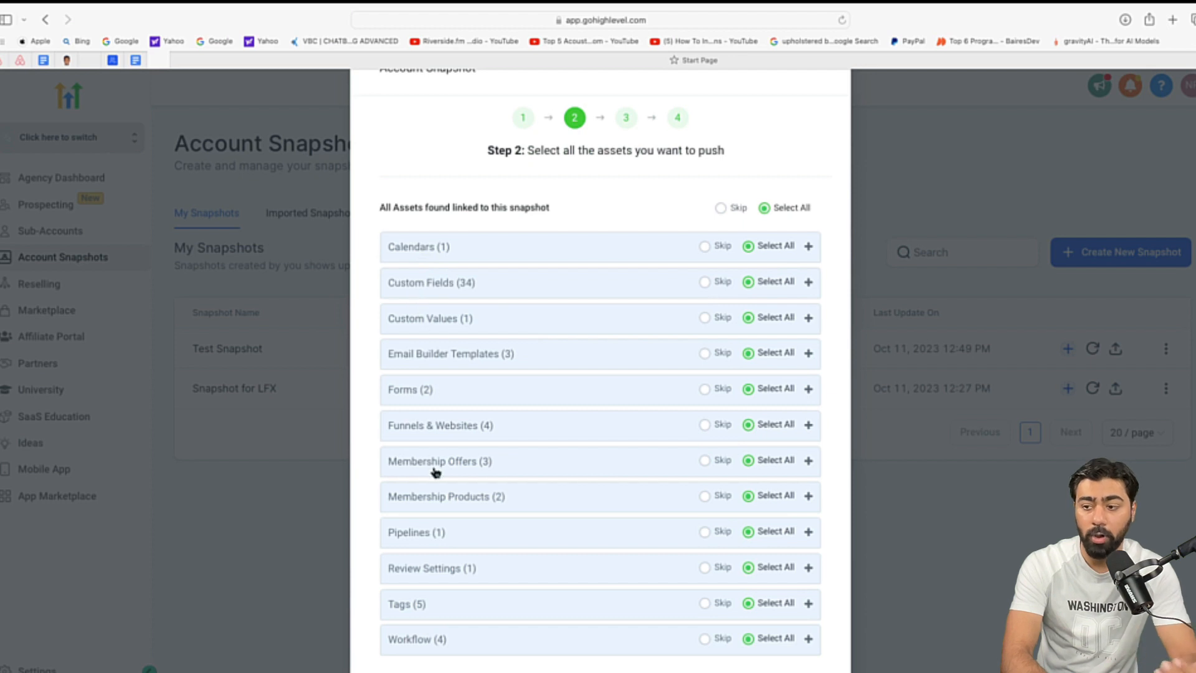
pyautogui.moveTo(509, 388)
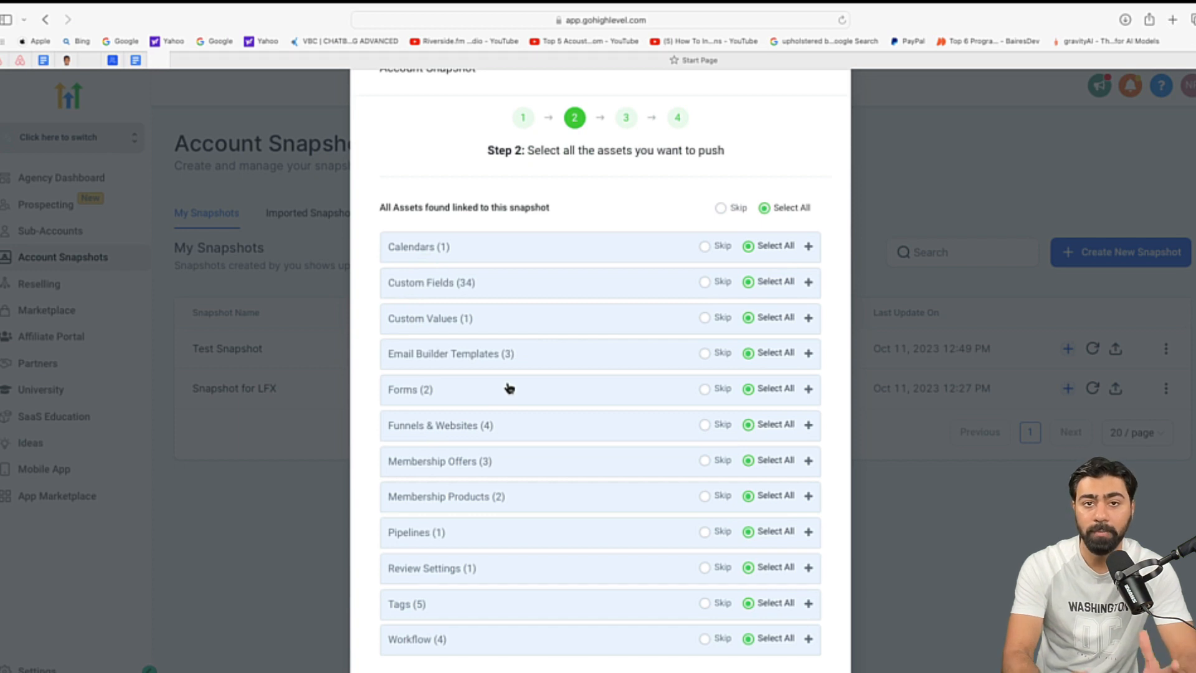
pyautogui.moveTo(578, 384)
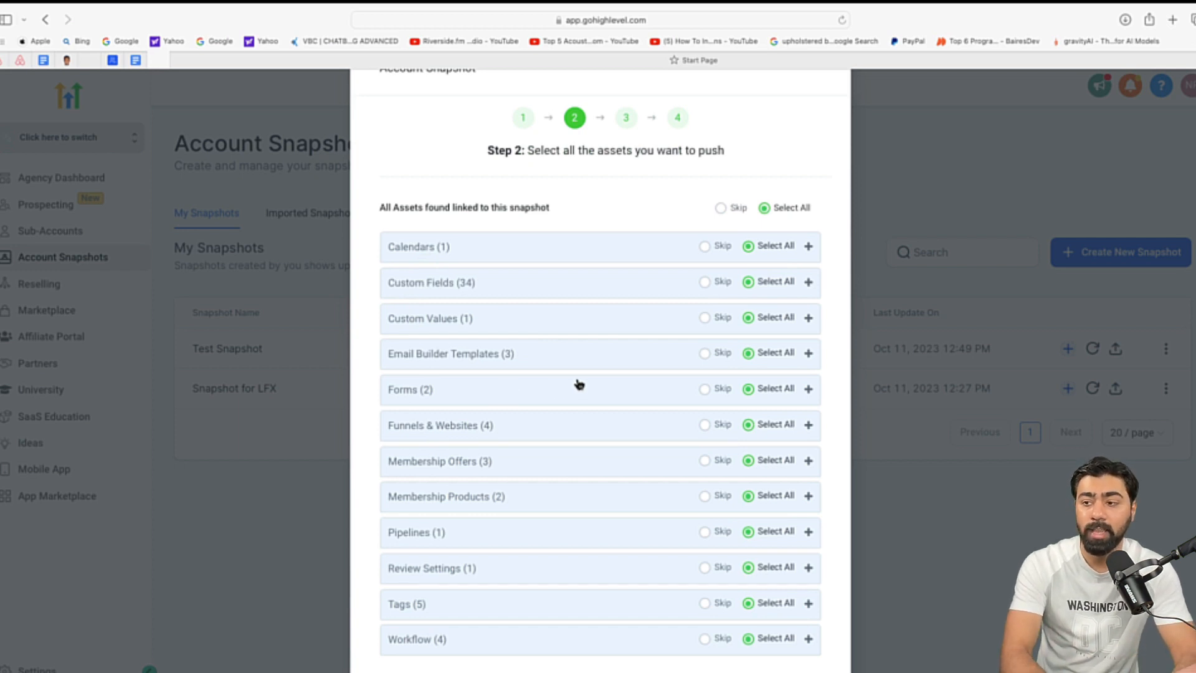
# Step: Skip all assets, then select the Pulse Marketing email template and FORM GATING funnel
pyautogui.click(720, 208)
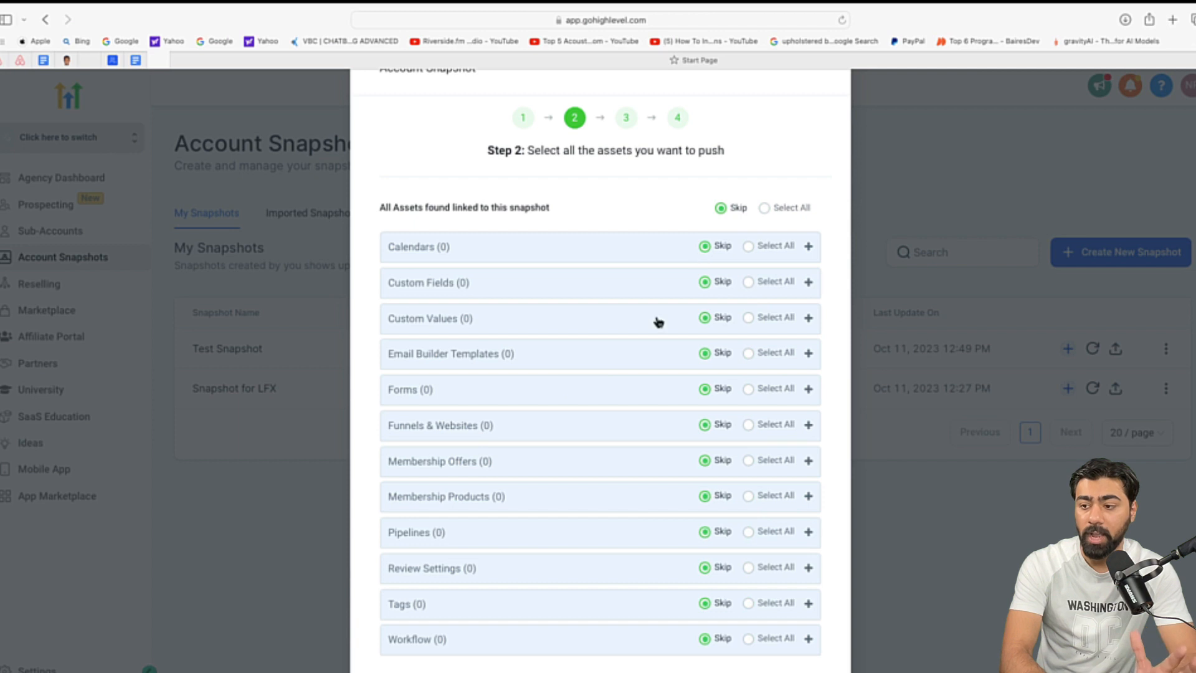
pyautogui.scroll(-3)
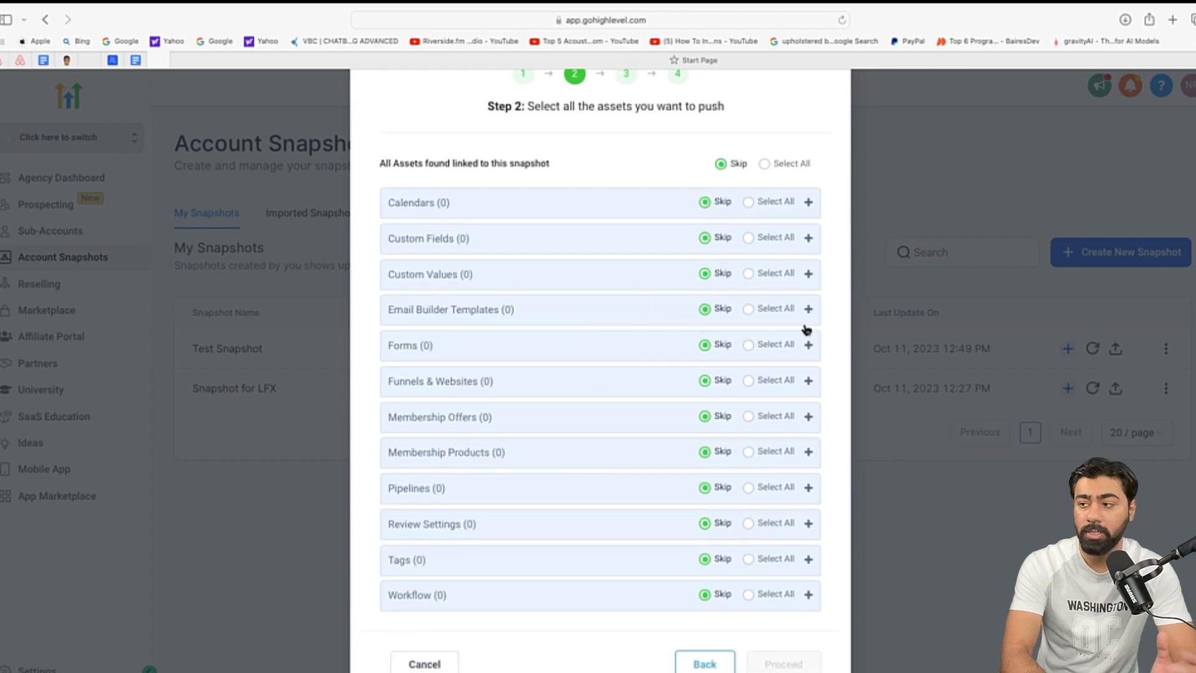
pyautogui.click(809, 309)
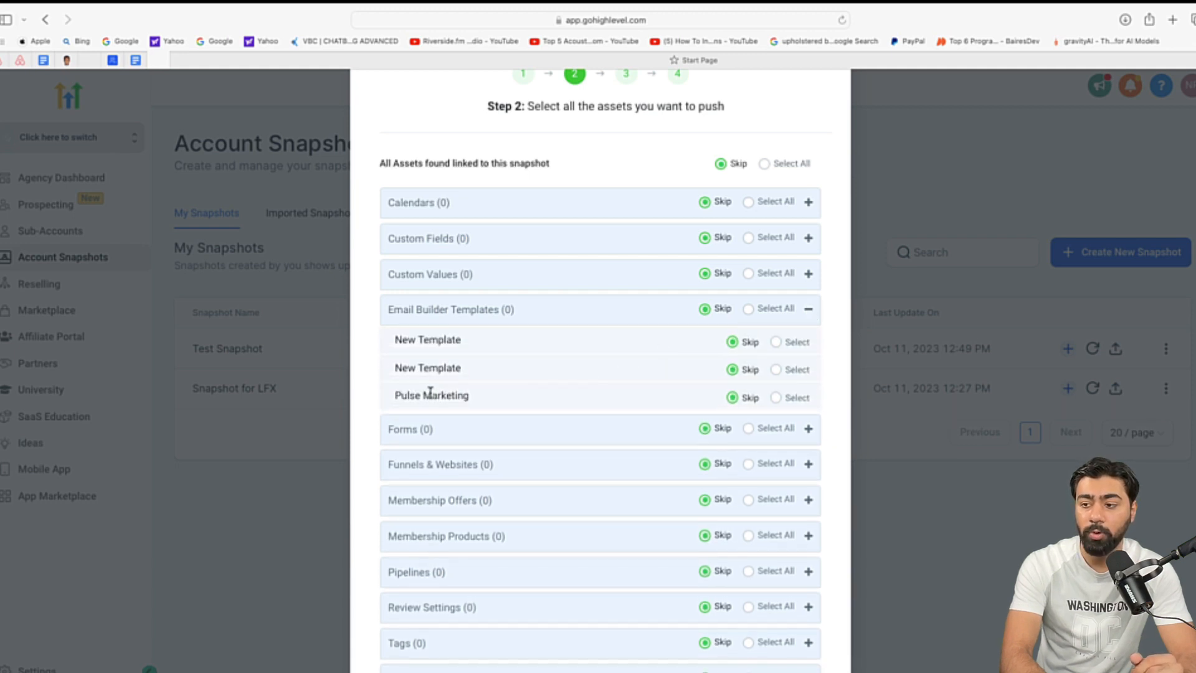
pyautogui.doubleClick(431, 394)
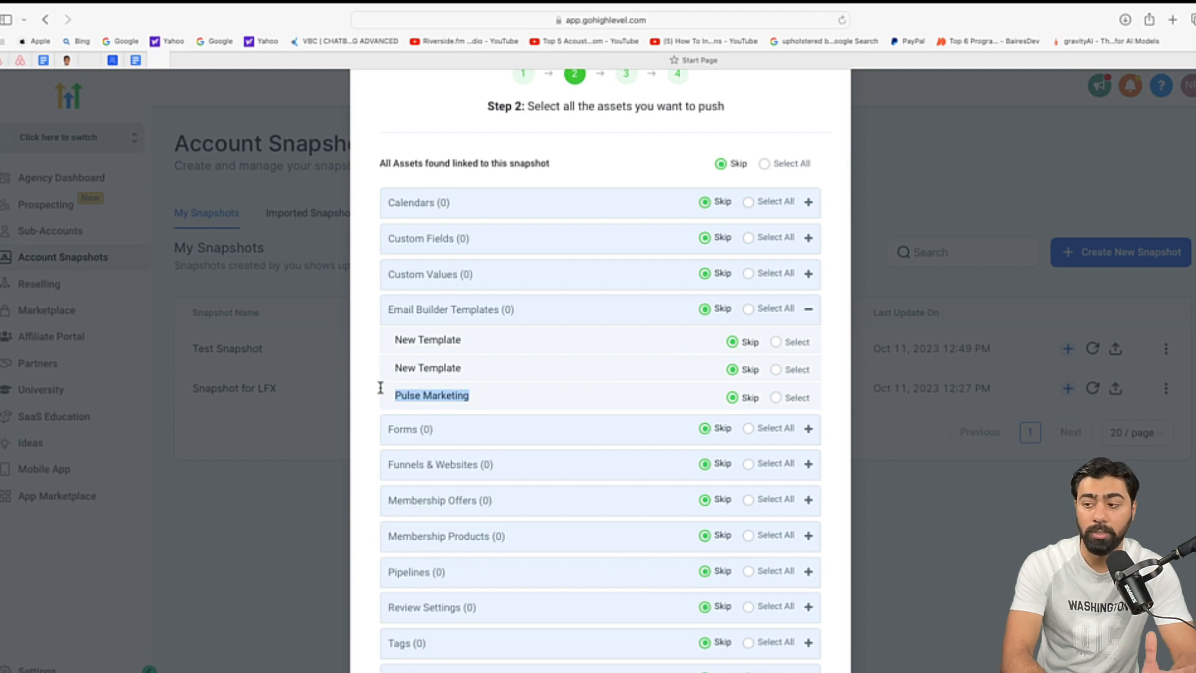
pyautogui.click(776, 397)
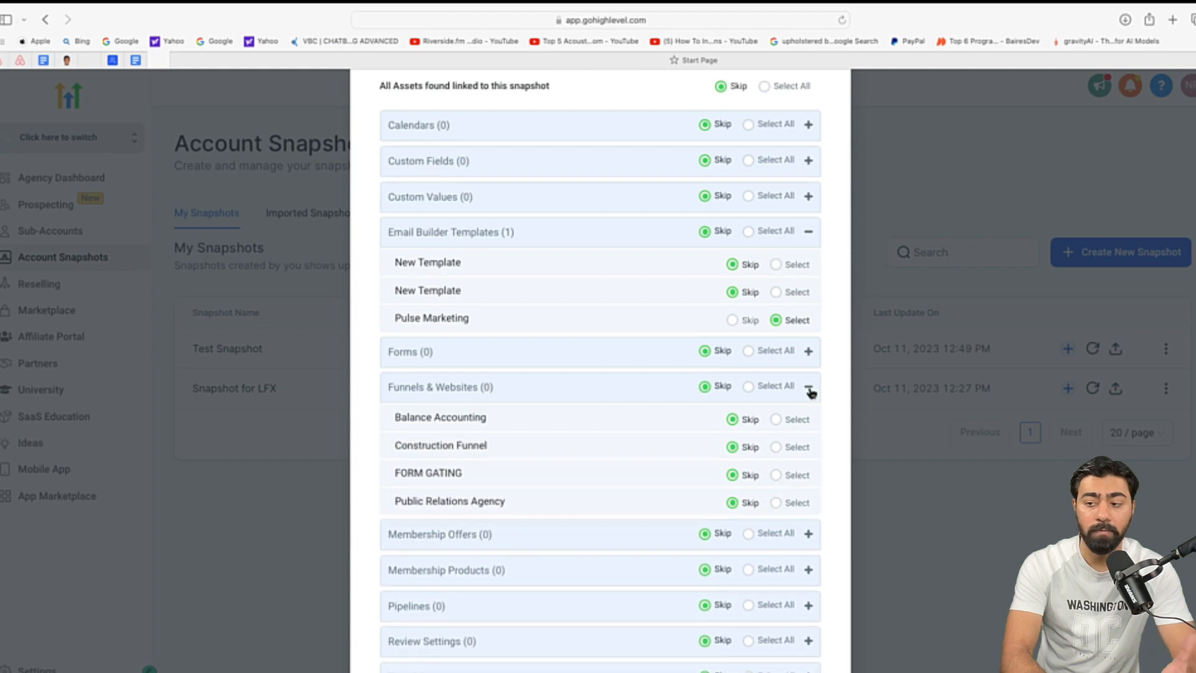
pyautogui.moveTo(574, 500)
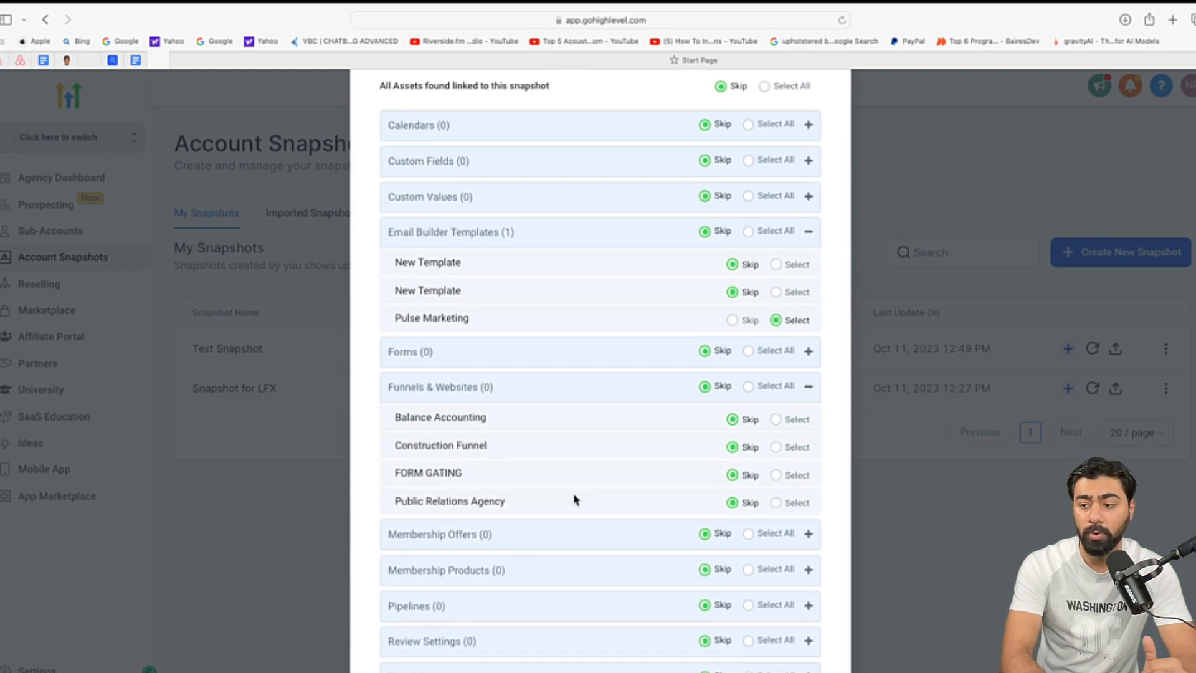
pyautogui.click(775, 474)
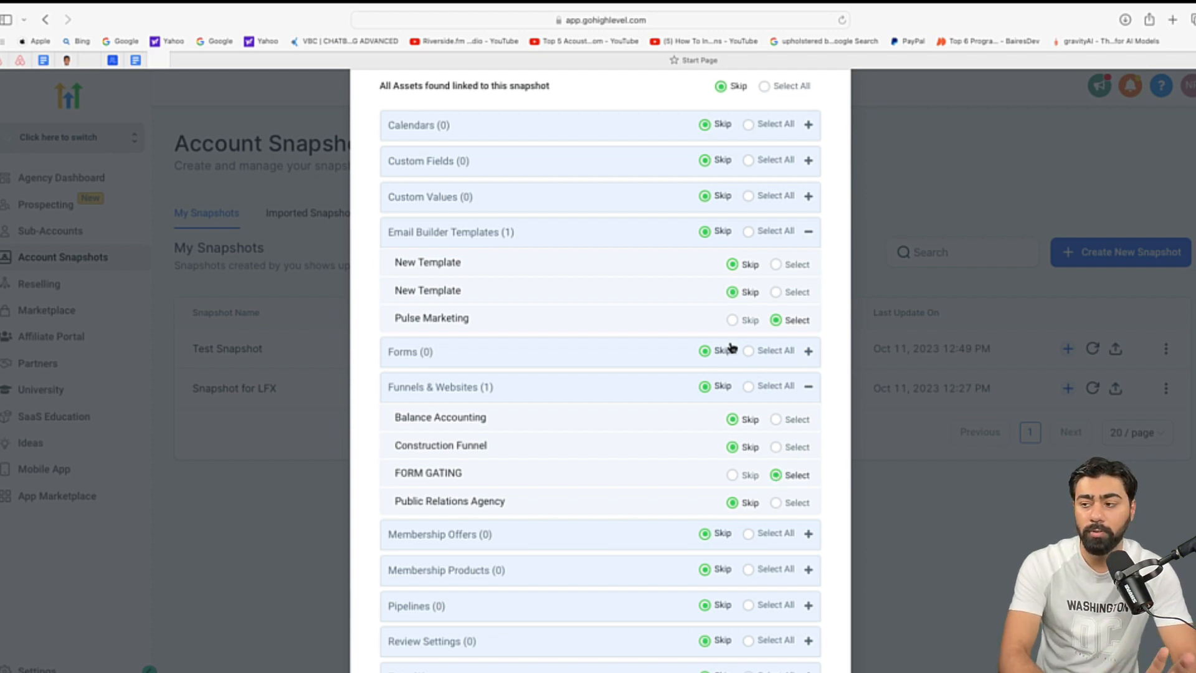
pyautogui.scroll(-3)
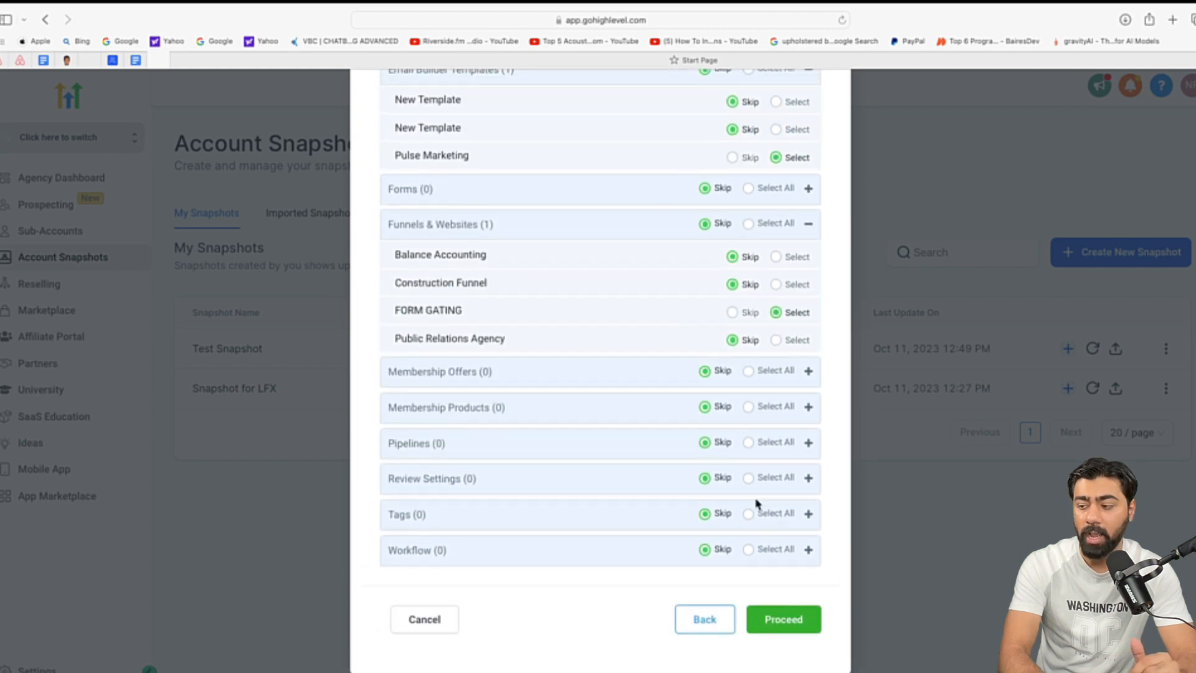
# Step: Proceed past Dave's Cycle Shop conflicts, keeping them skipped, and start copying
pyautogui.click(782, 618)
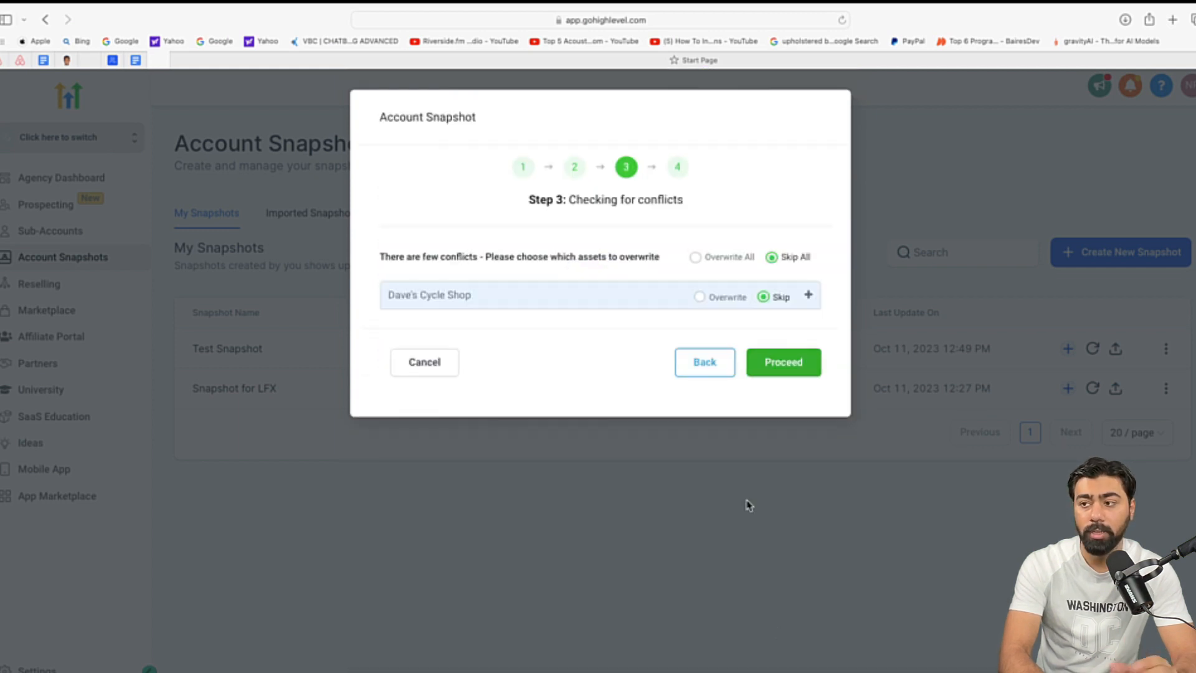
pyautogui.moveTo(693, 385)
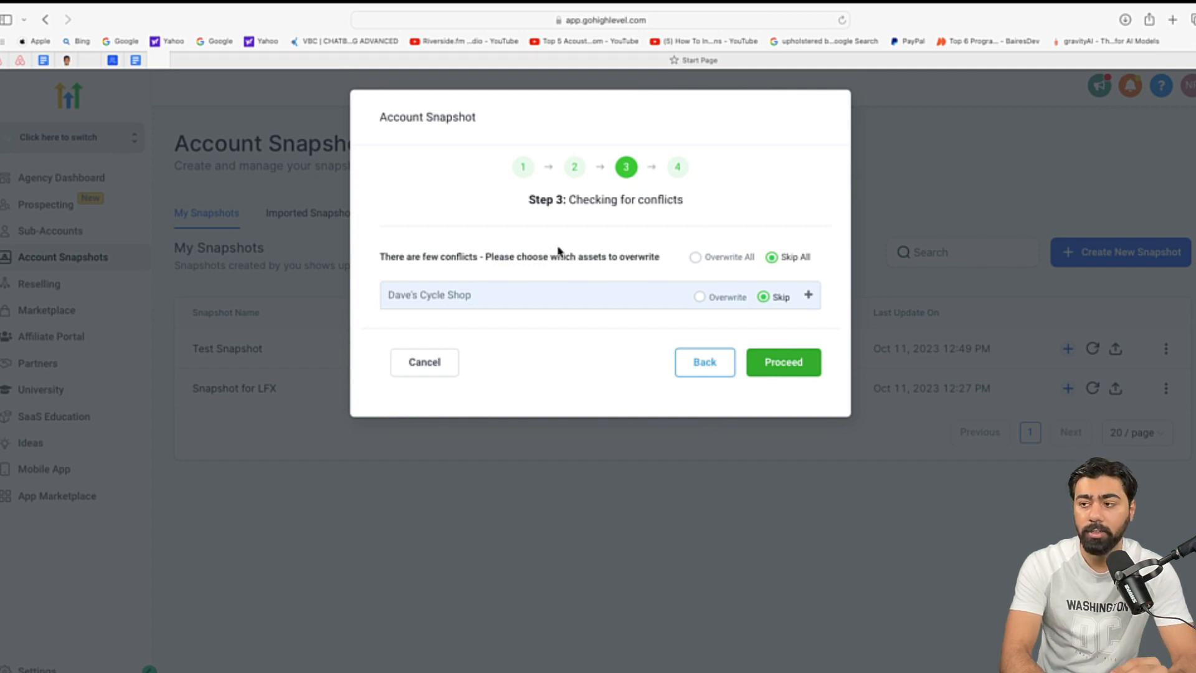
pyautogui.click(808, 295)
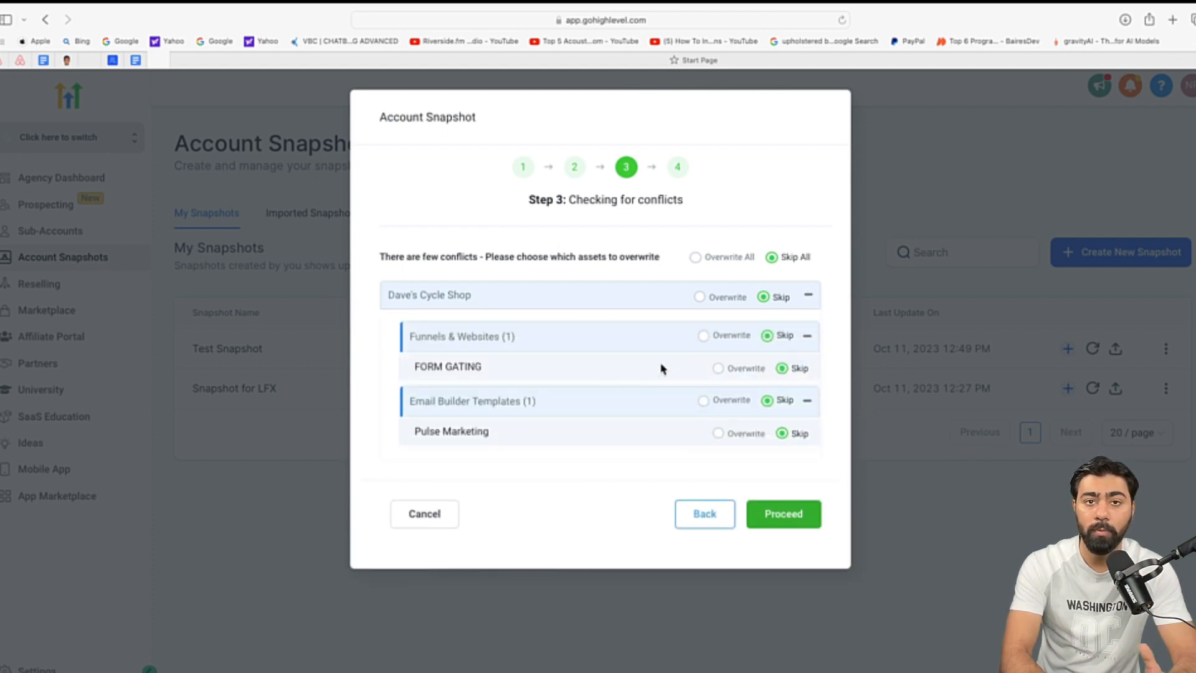
pyautogui.click(782, 513)
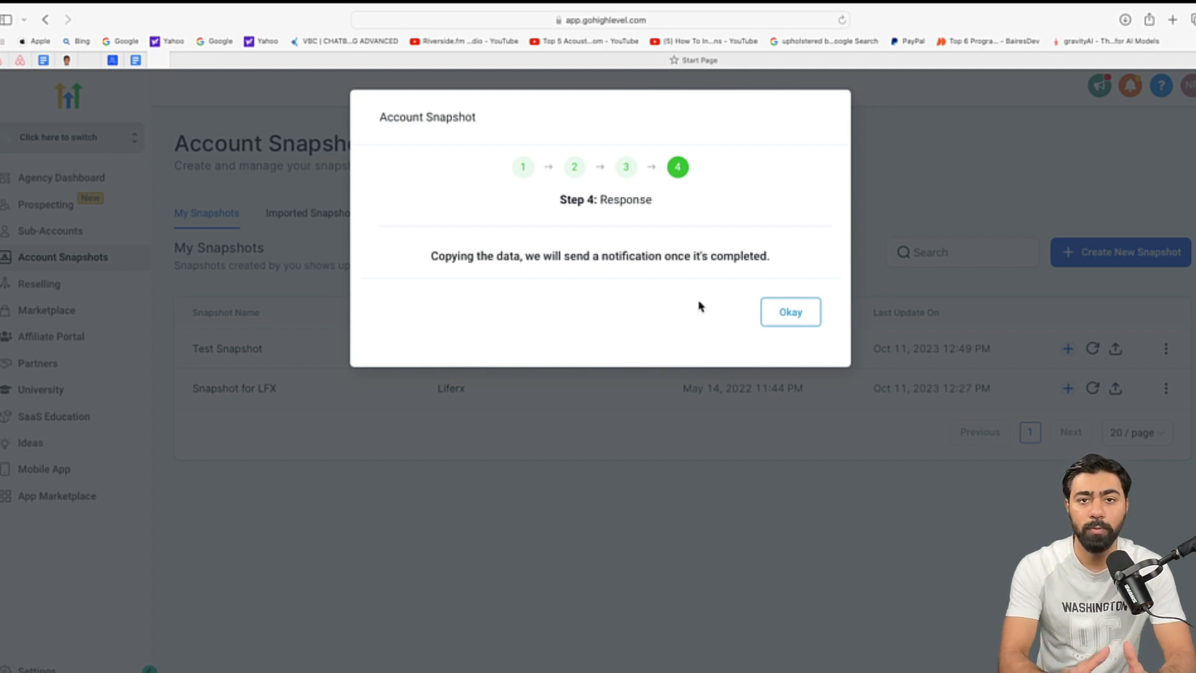
# Step: Dismiss the copying confirmation and choose Share Snapshot from Test Snapshot's actions menu
pyautogui.click(789, 312)
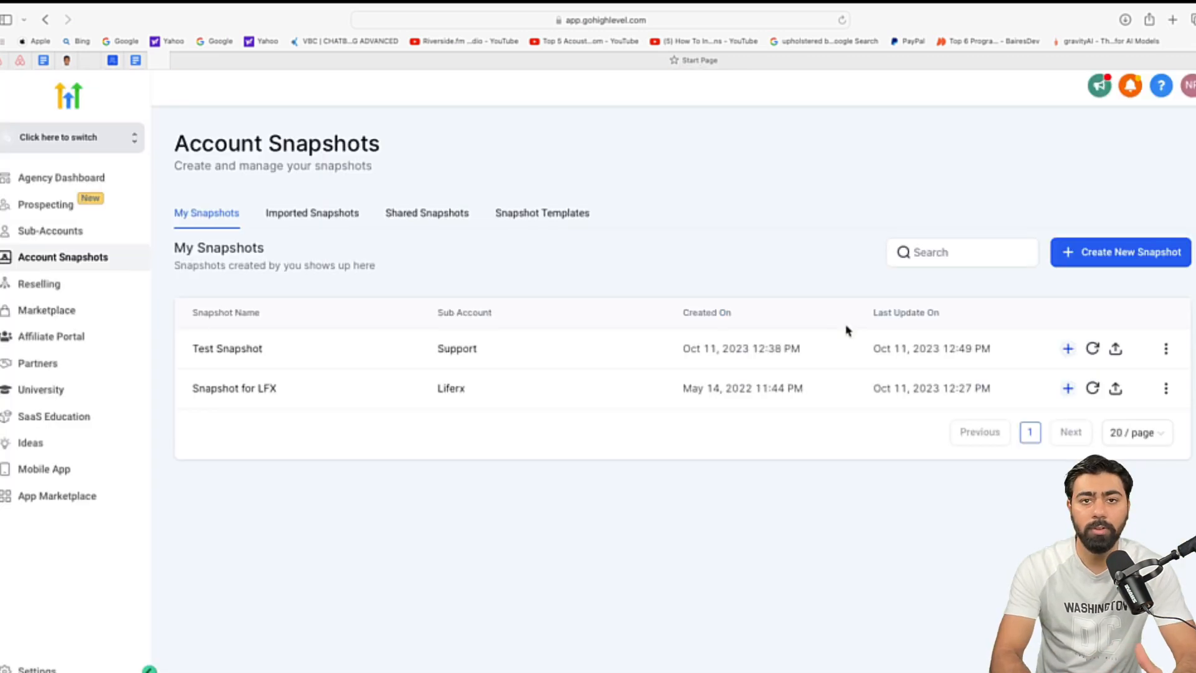
pyautogui.moveTo(226, 347)
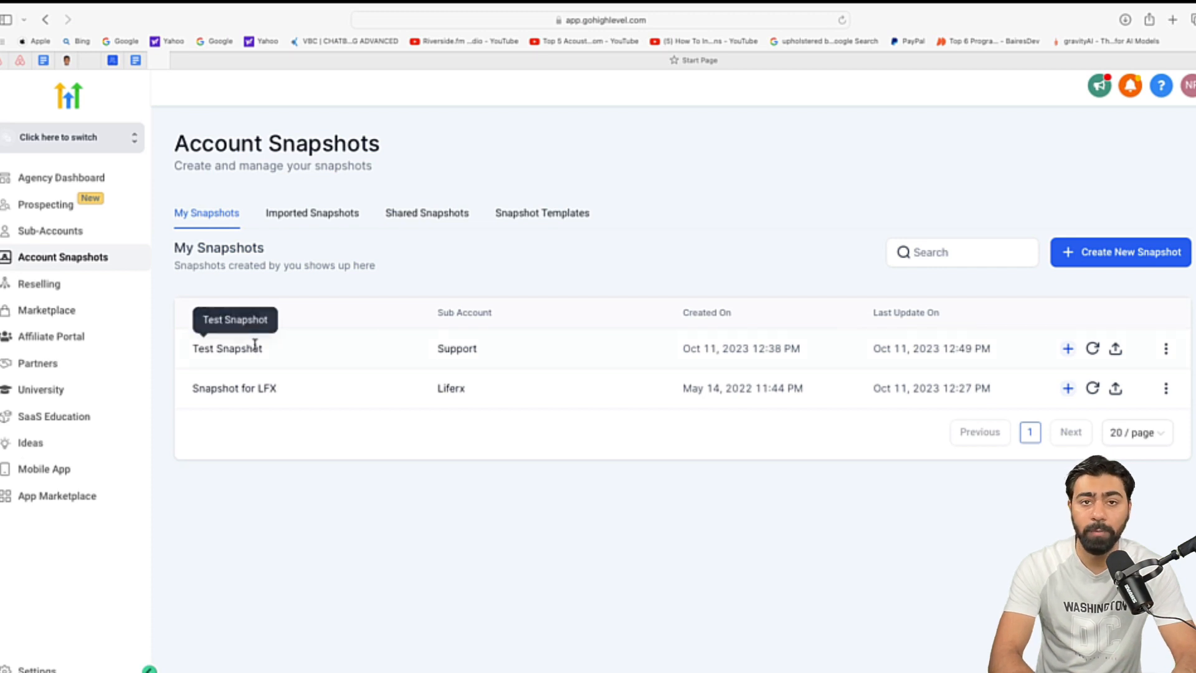
pyautogui.moveTo(272, 351)
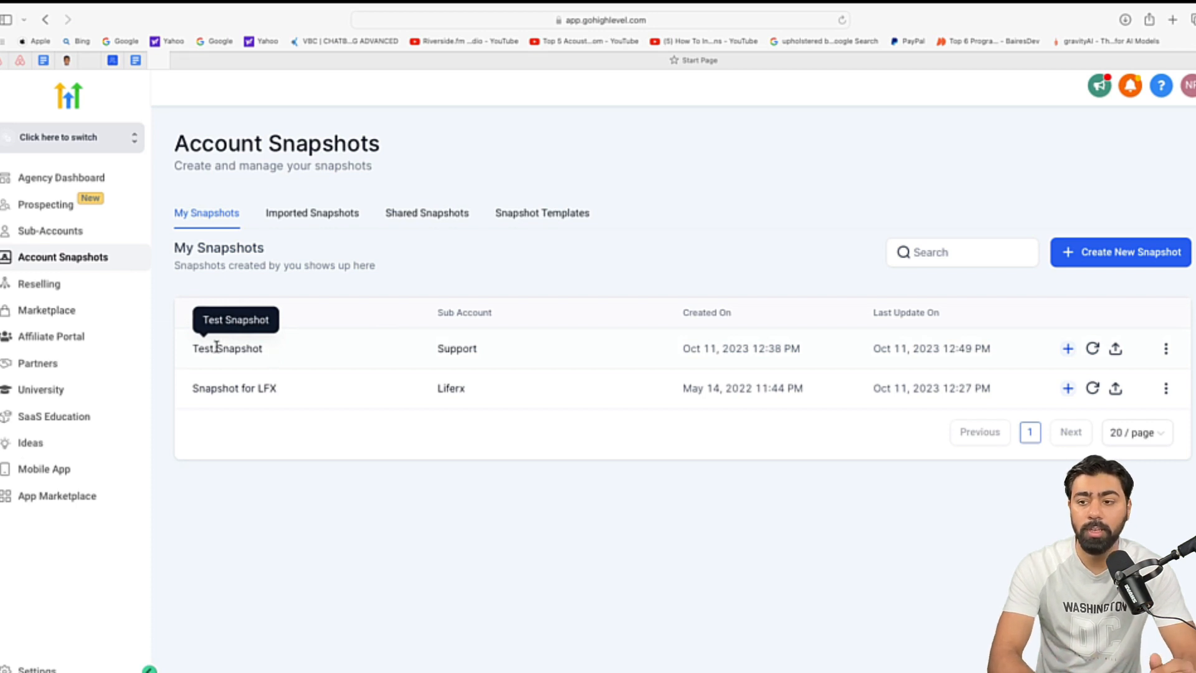
pyautogui.click(1165, 349)
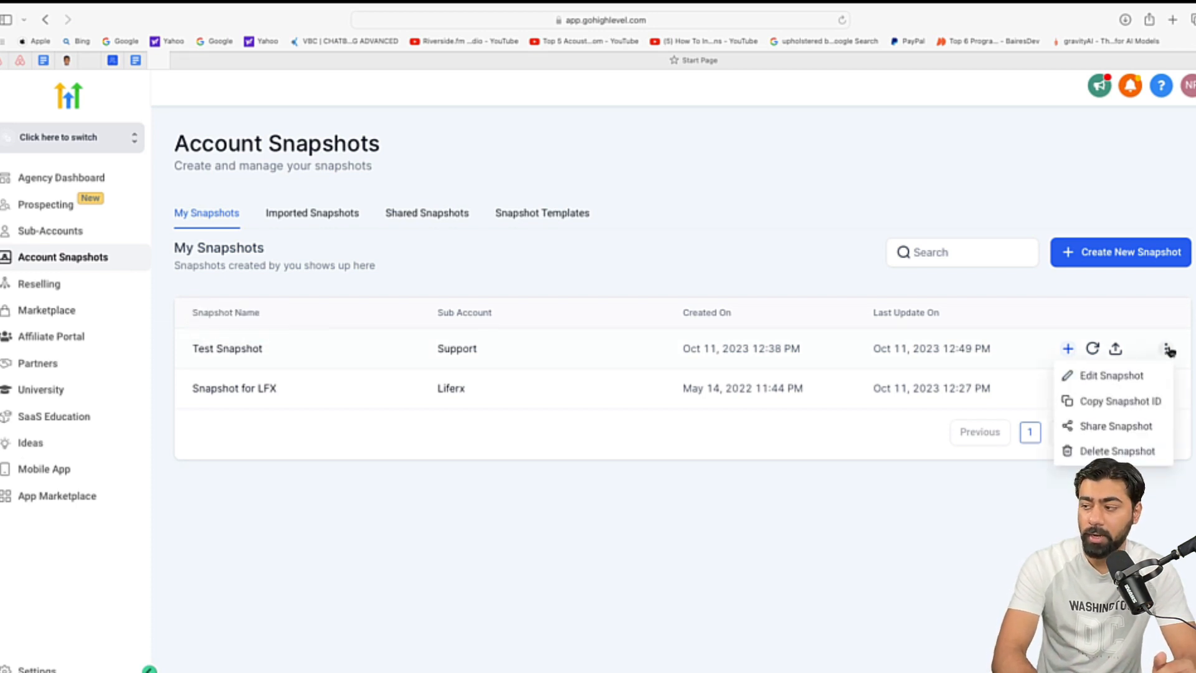
pyautogui.moveTo(1114, 426)
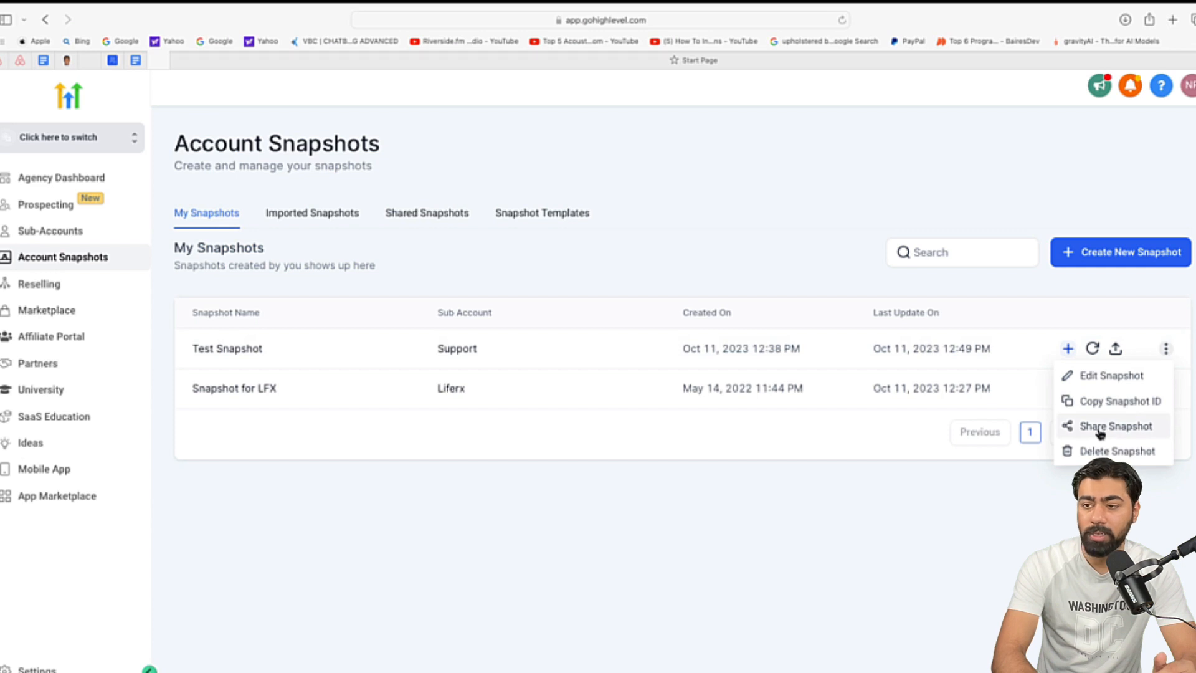
pyautogui.click(1115, 426)
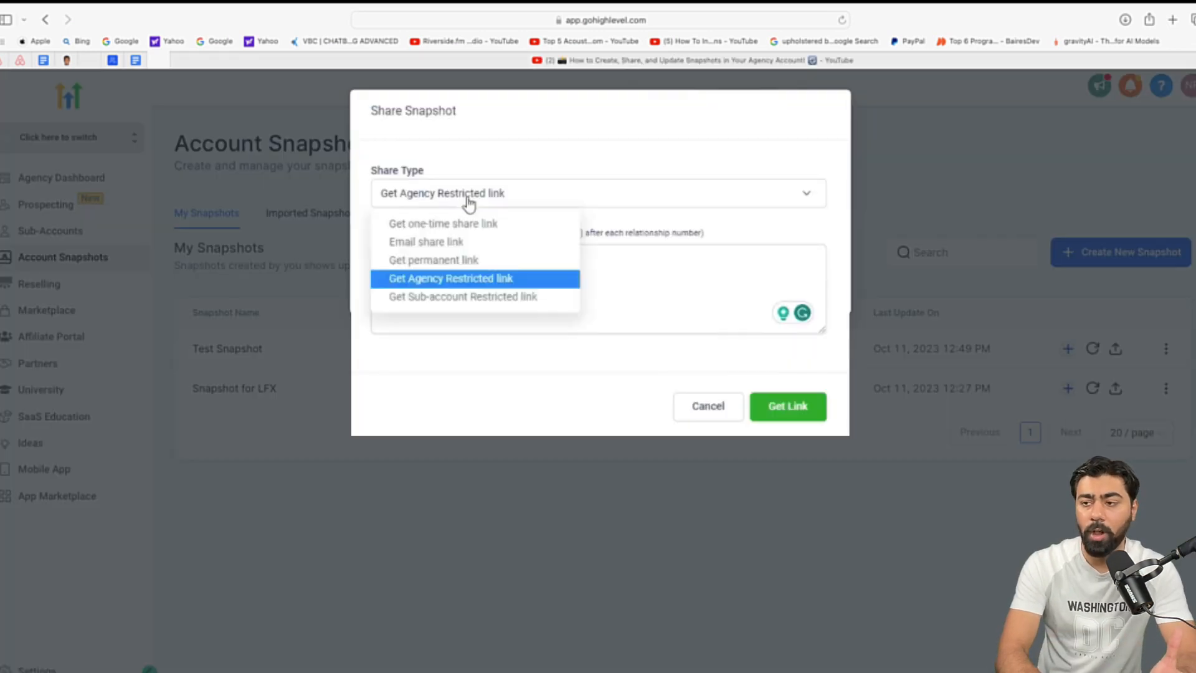